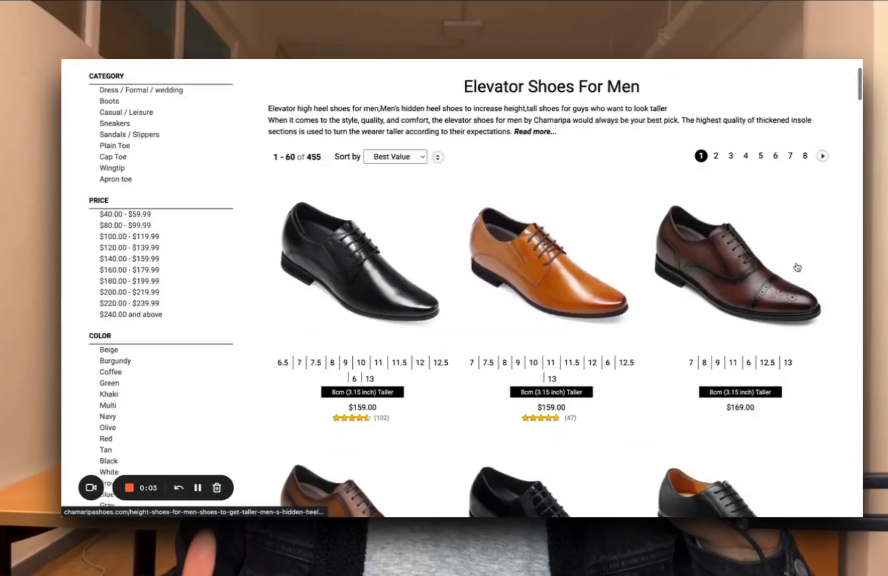
Scroll the Elevator Shoes For Men listing, then bring up the chamaripashoes.com homepage tab.
scroll("down", 3)
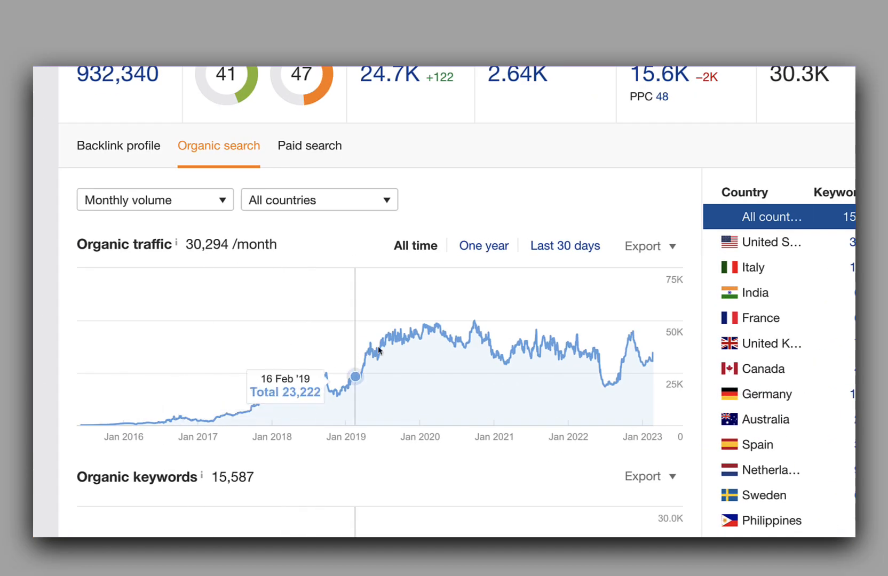
left_click(215, 36)
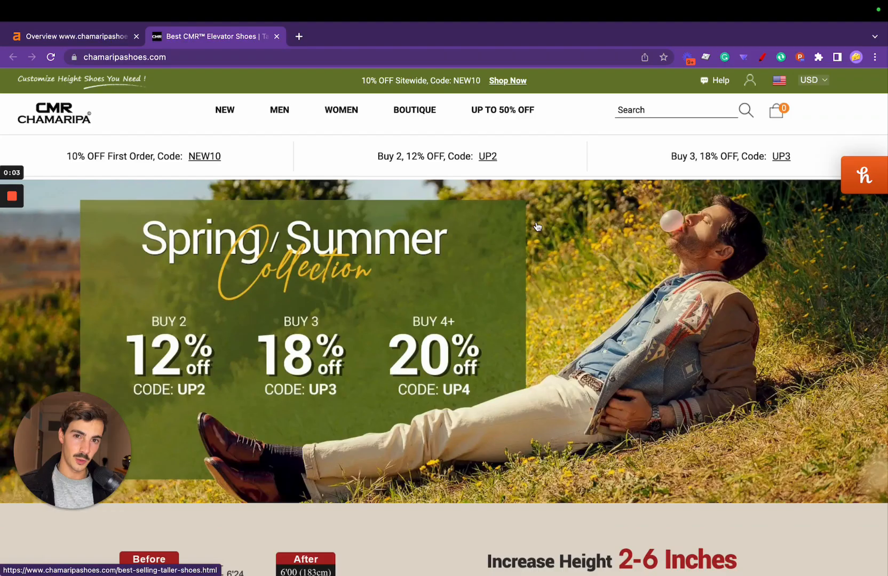
scroll("down", 3)
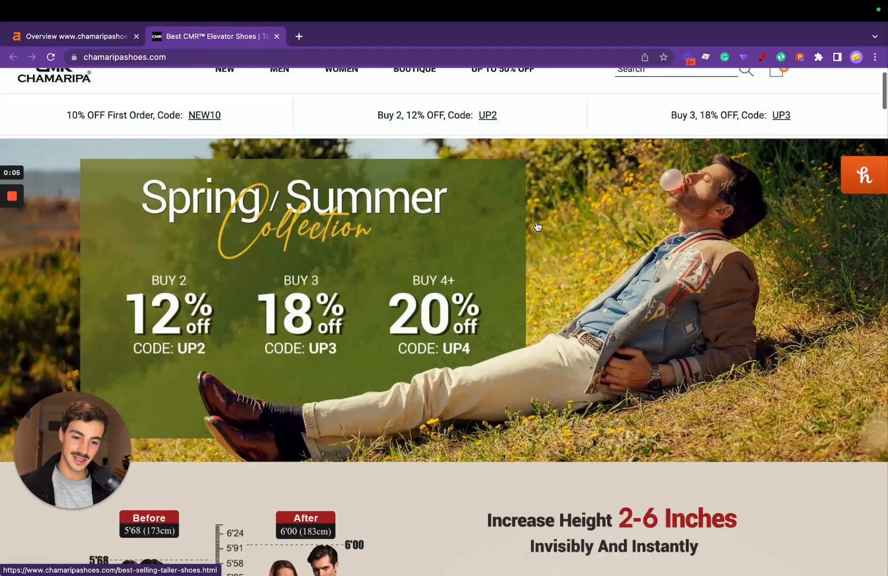
scroll("down", 3)
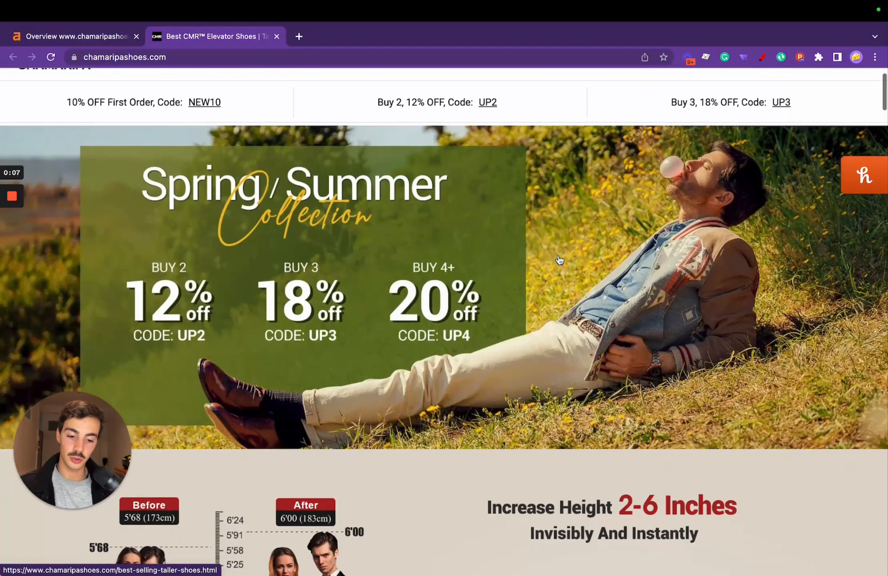
scroll("down", 3)
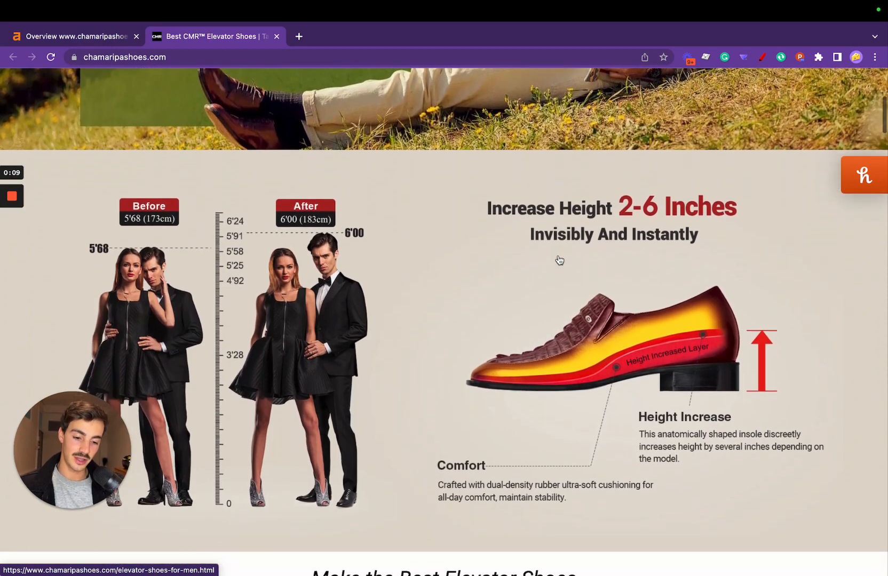
scroll("down", 3)
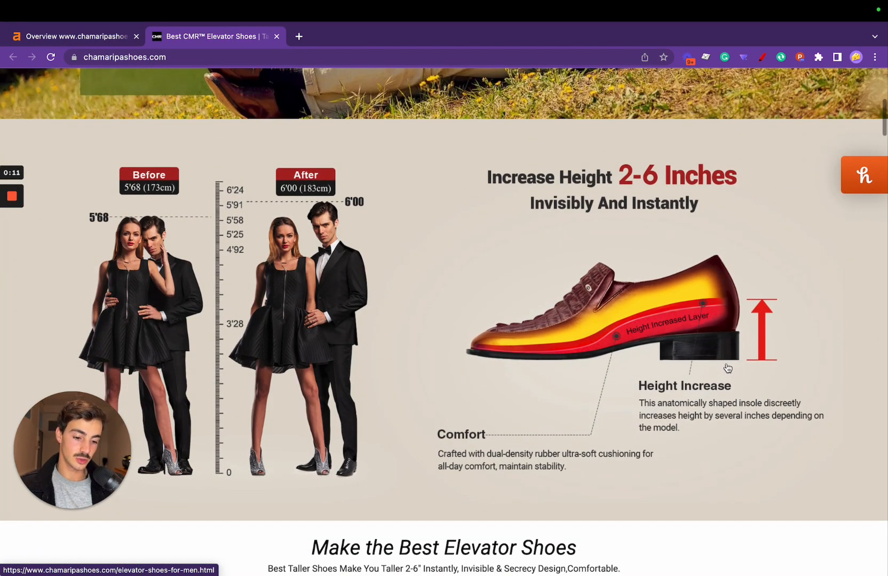
scroll("down", 3)
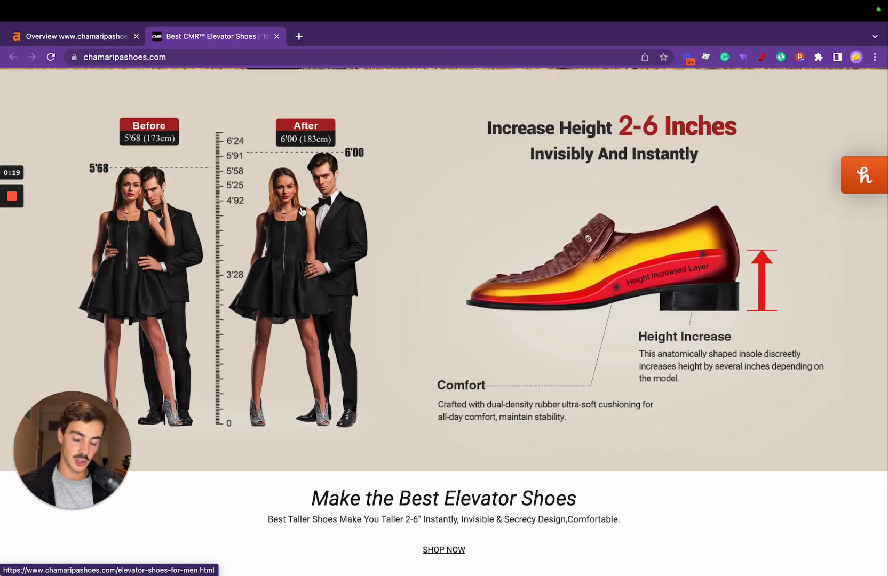
scroll("down", 3)
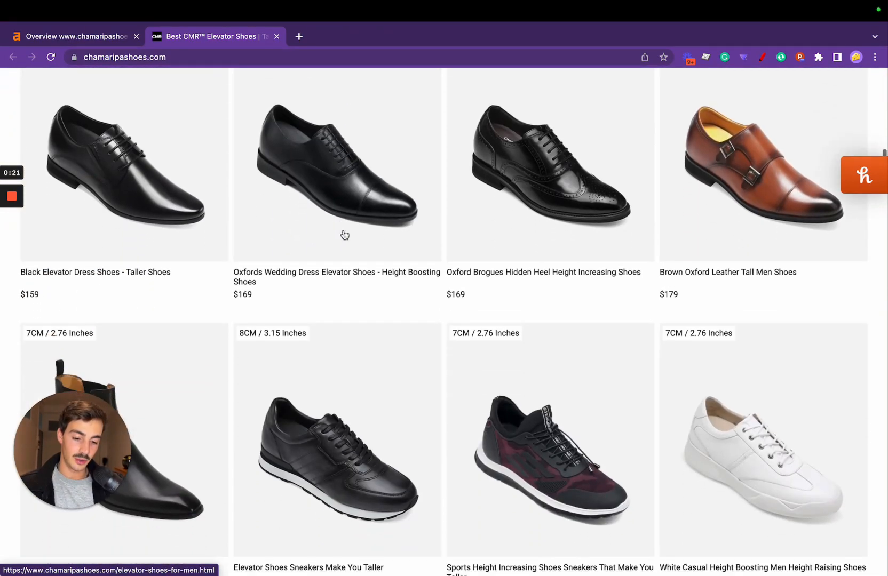
scroll("down", 3)
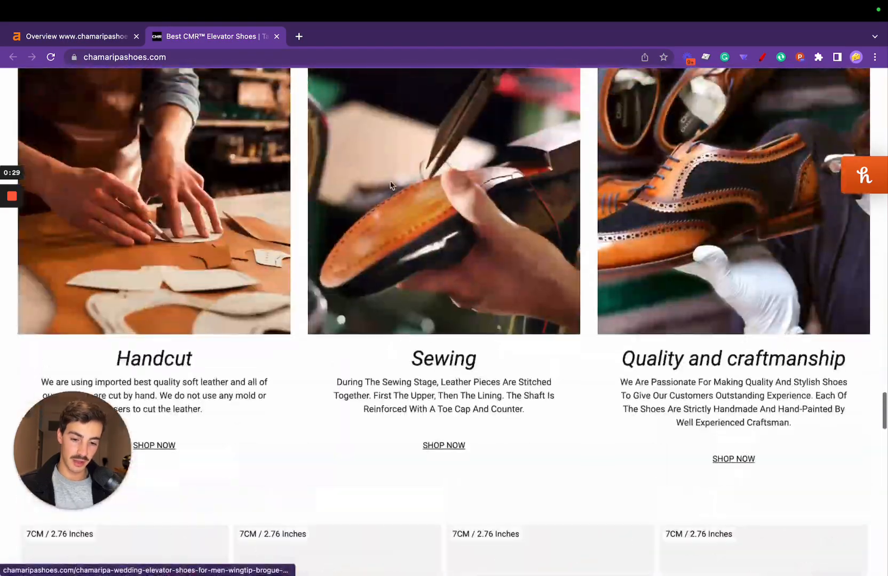
scroll("down", 3)
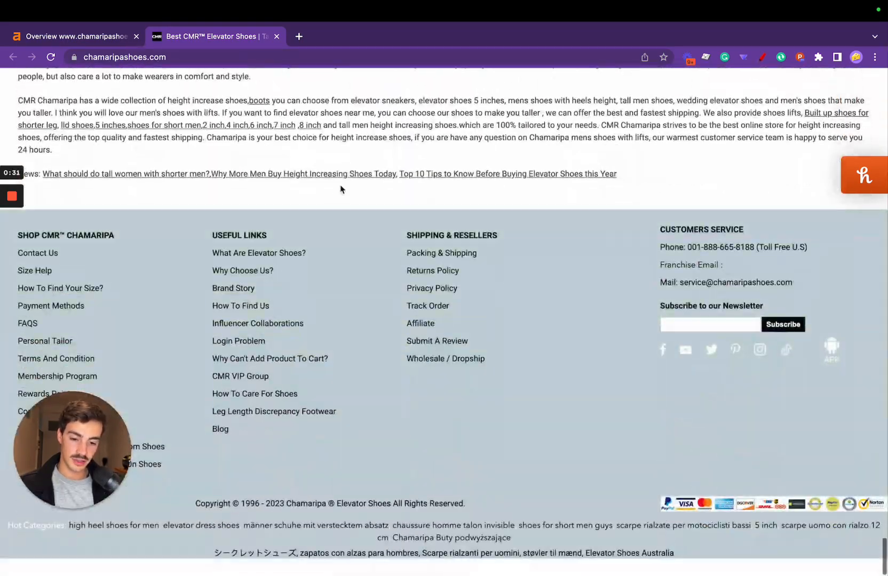
scroll("up", 3)
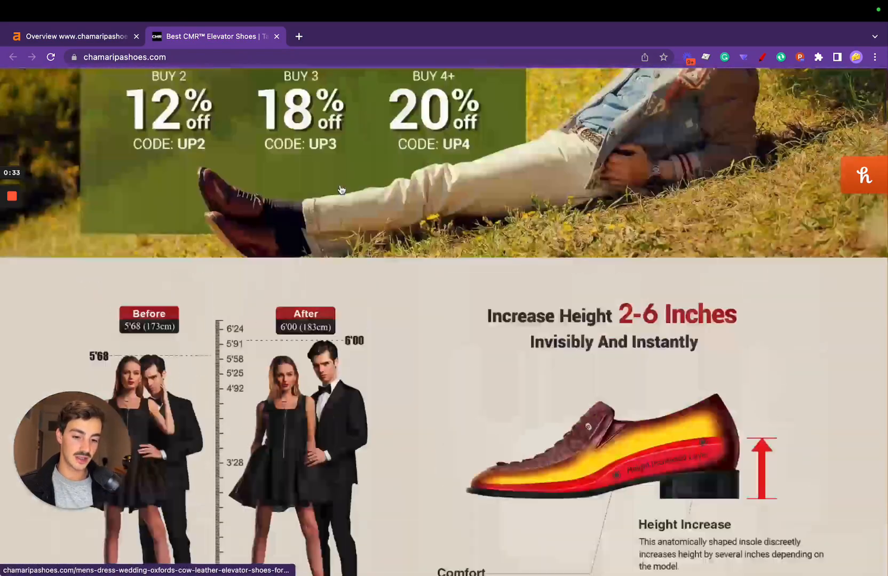
scroll("down", 3)
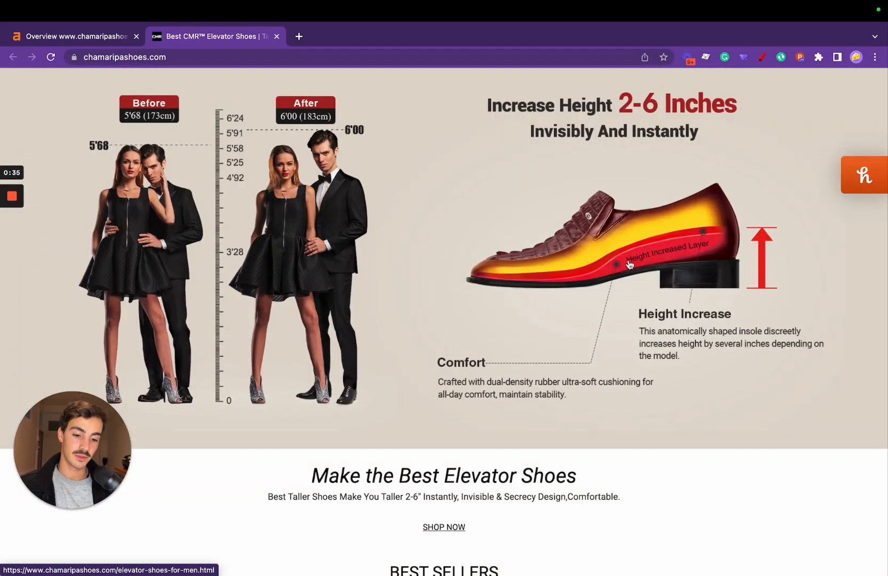
scroll("up", 3)
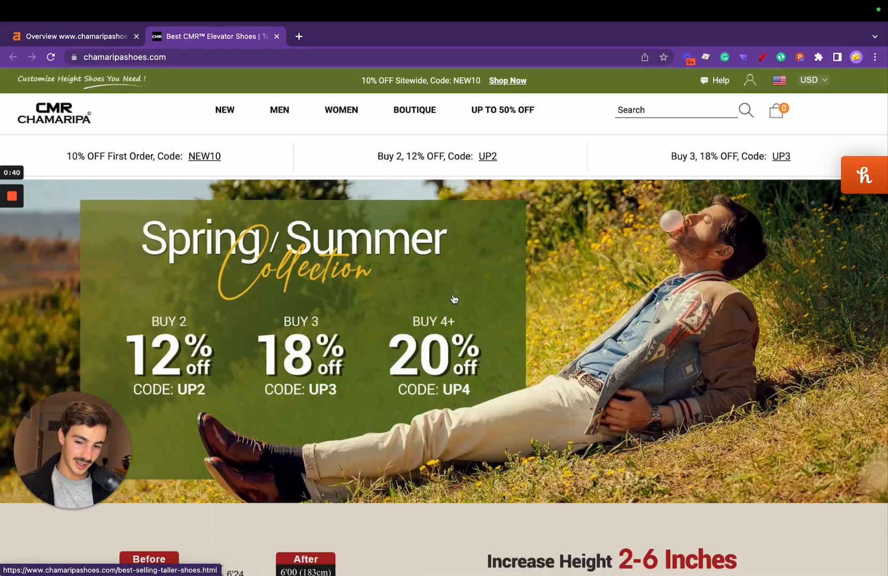
Switch to the Ahrefs overview for chamaripashoes.com and scroll to the organic traffic charts.
left_click(73, 36)
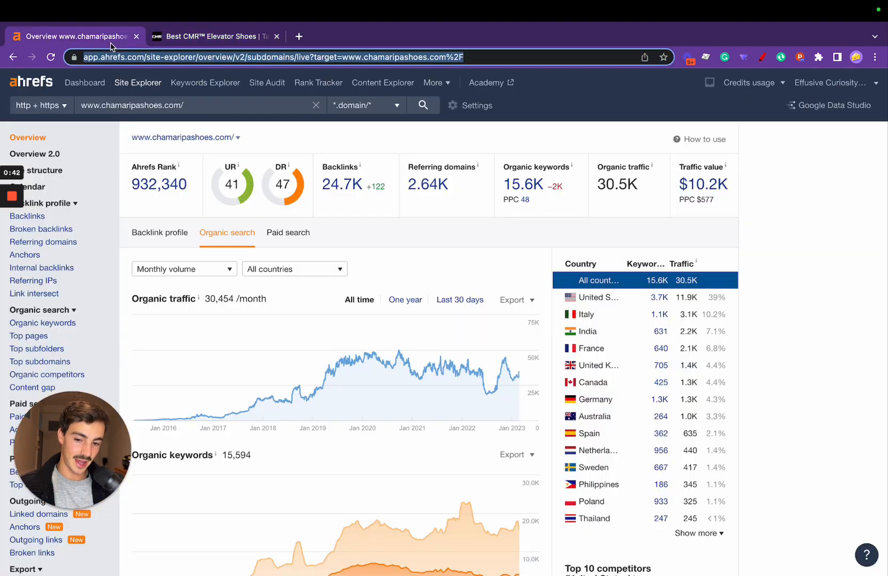
mouse_move(190, 105)
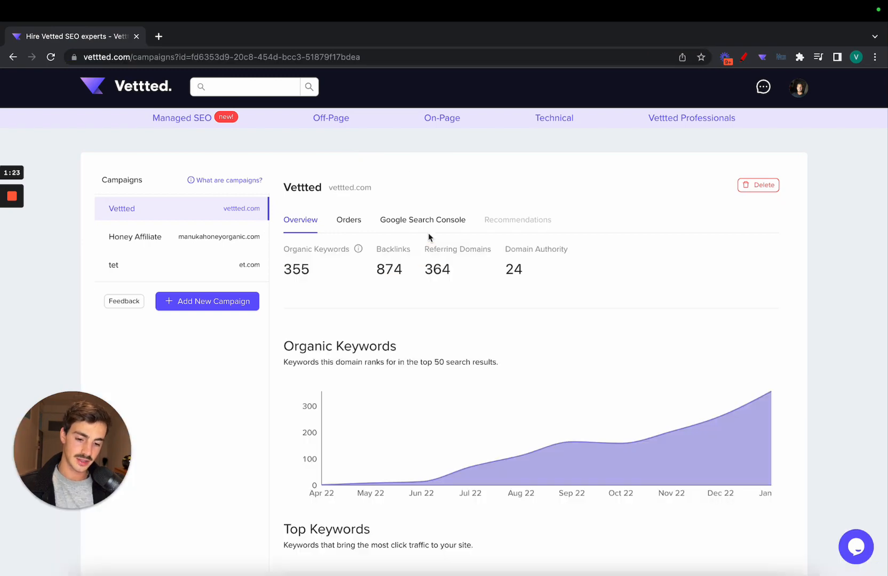
scroll("down", 3)
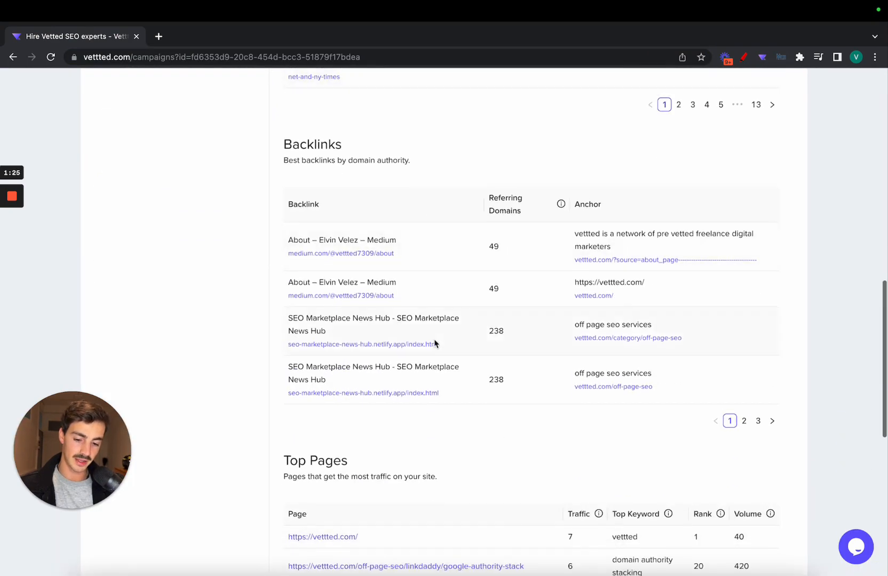
scroll("up", 3)
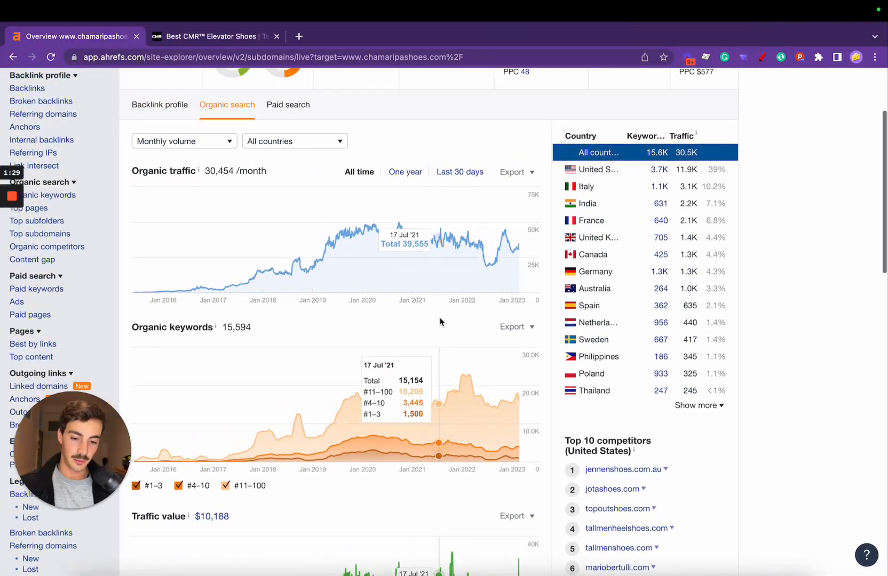
scroll("up", 3)
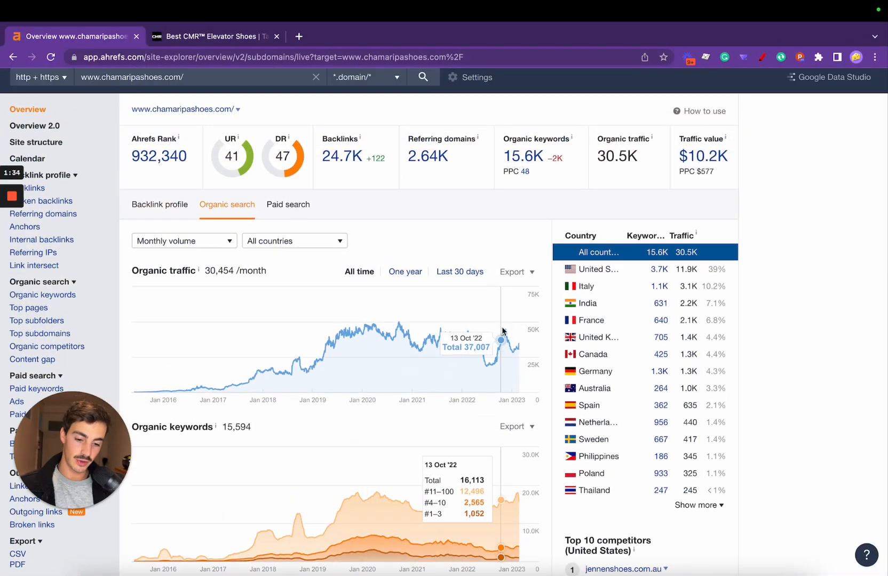
mouse_move(506, 332)
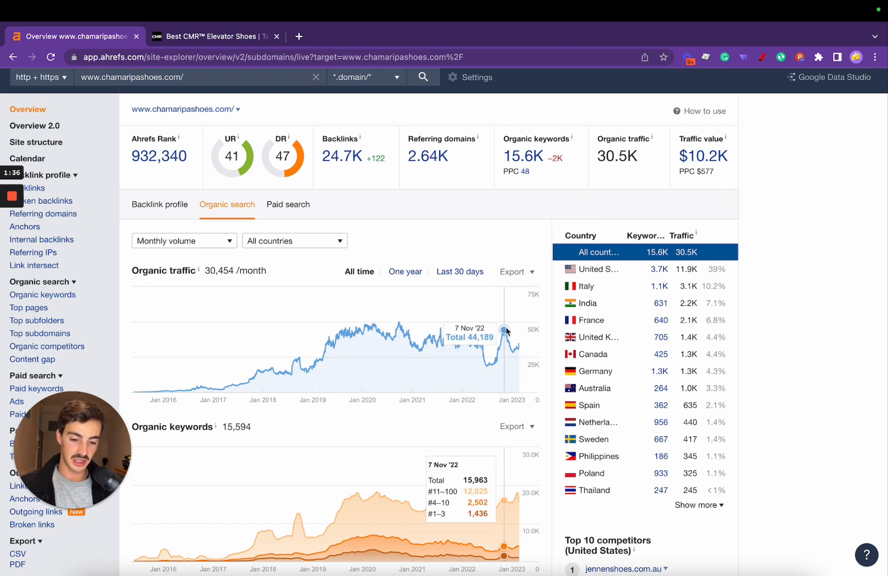
mouse_move(504, 331)
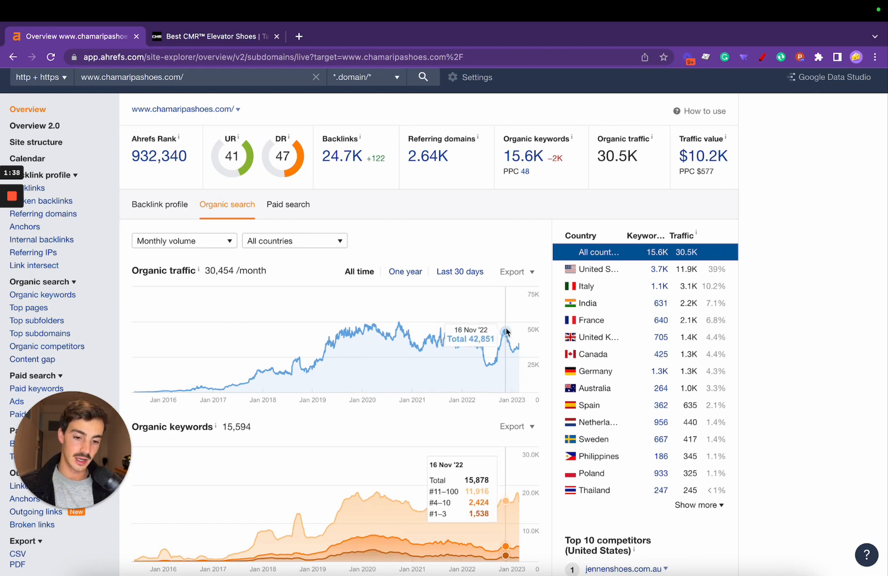
scroll("up", 3)
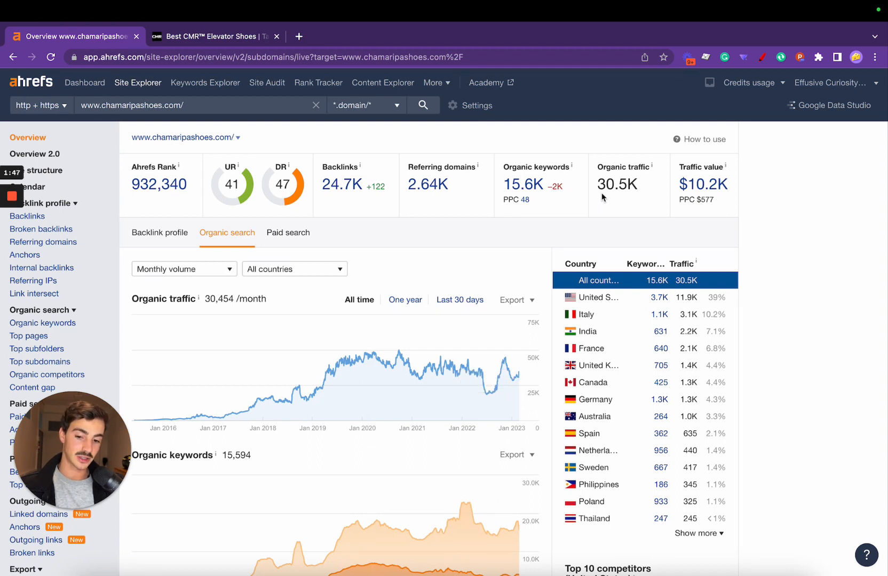
double_click(617, 184)
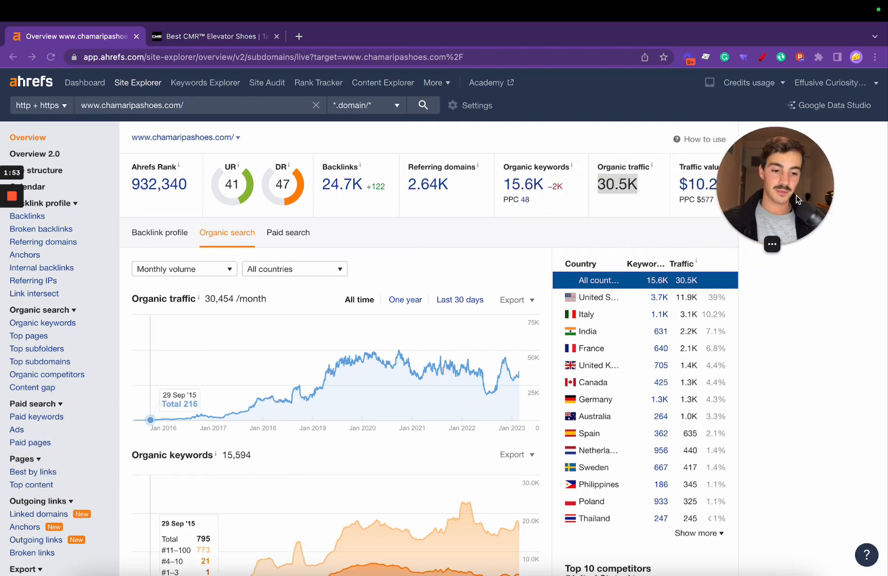
scroll("down", 3)
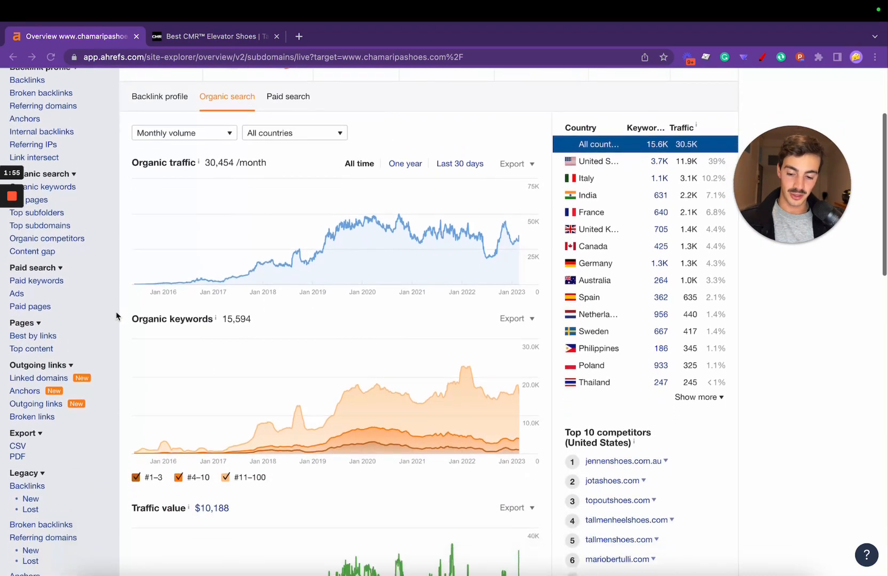
scroll("up", 3)
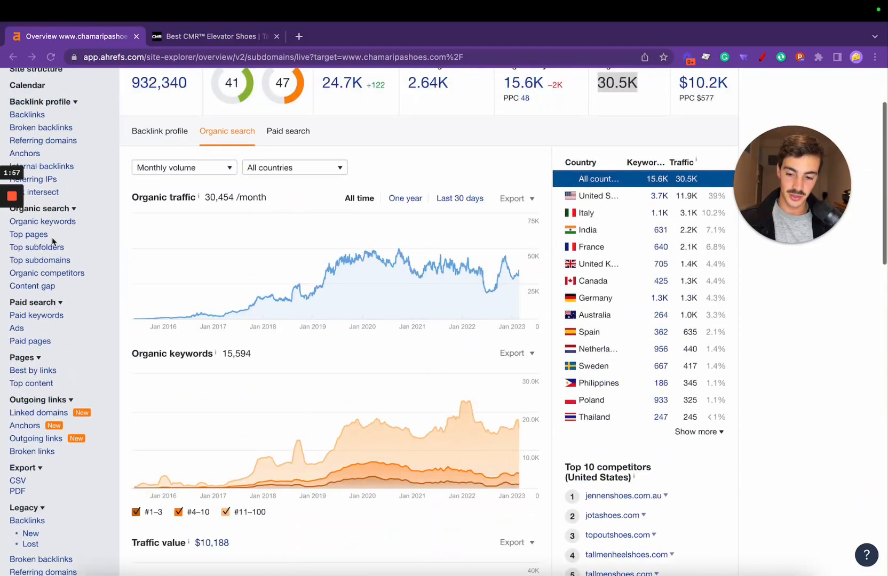
Open the Organic search Top pages report and scroll down to its URL table.
left_click(29, 233)
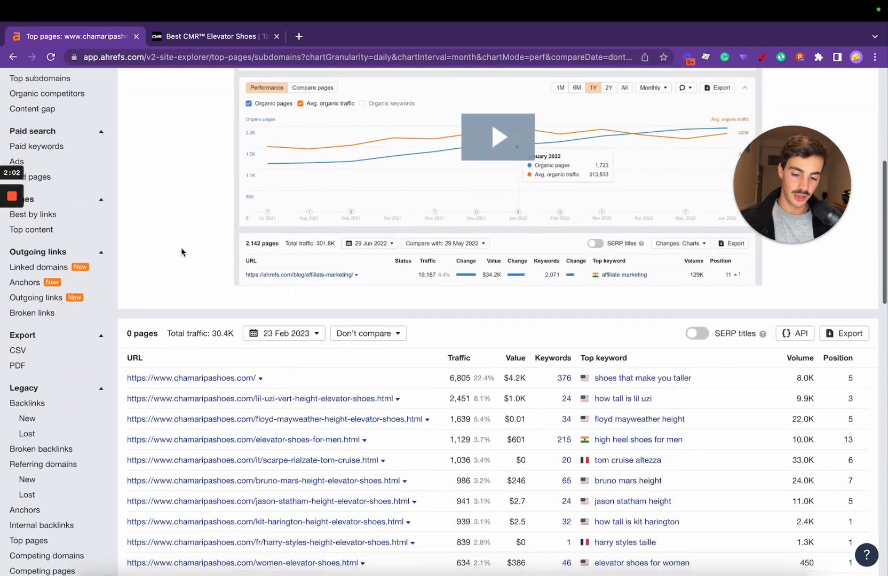
scroll("down", 3)
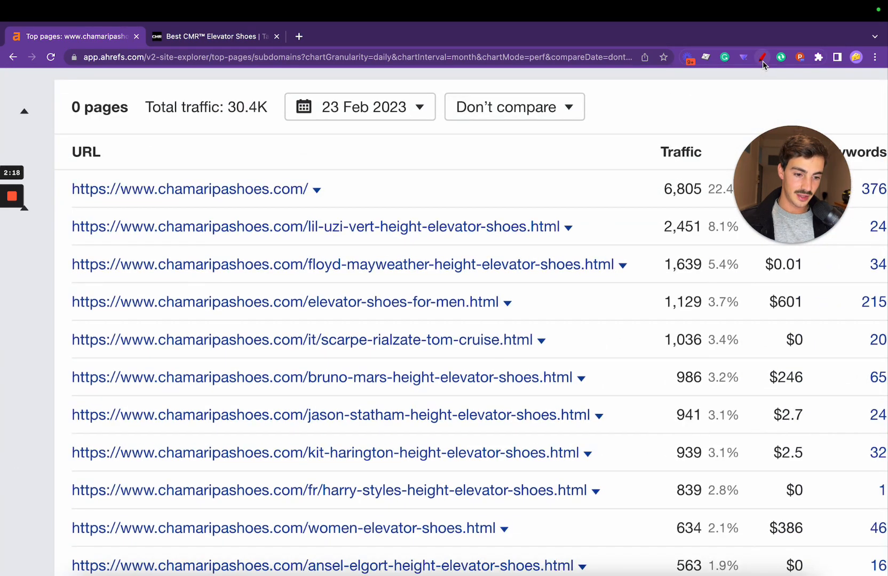
mouse_move(306, 238)
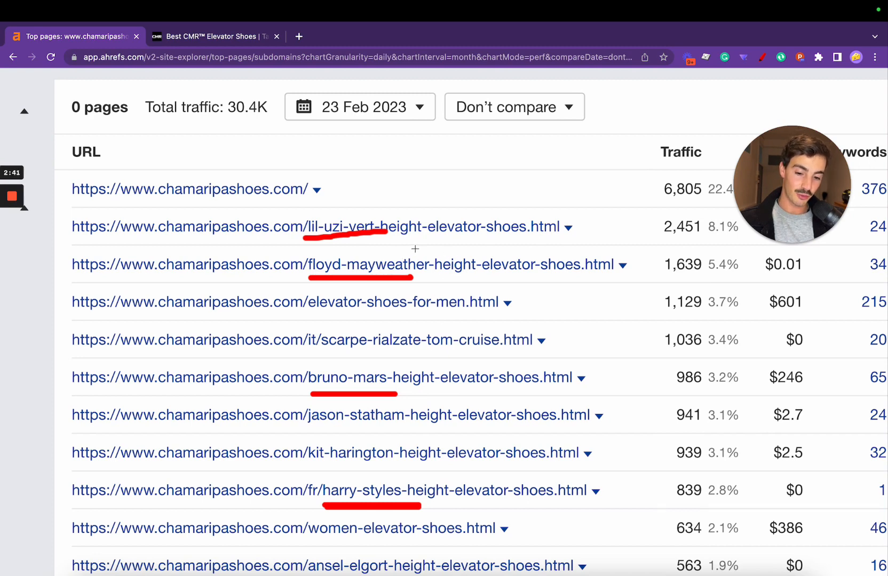
mouse_move(395, 320)
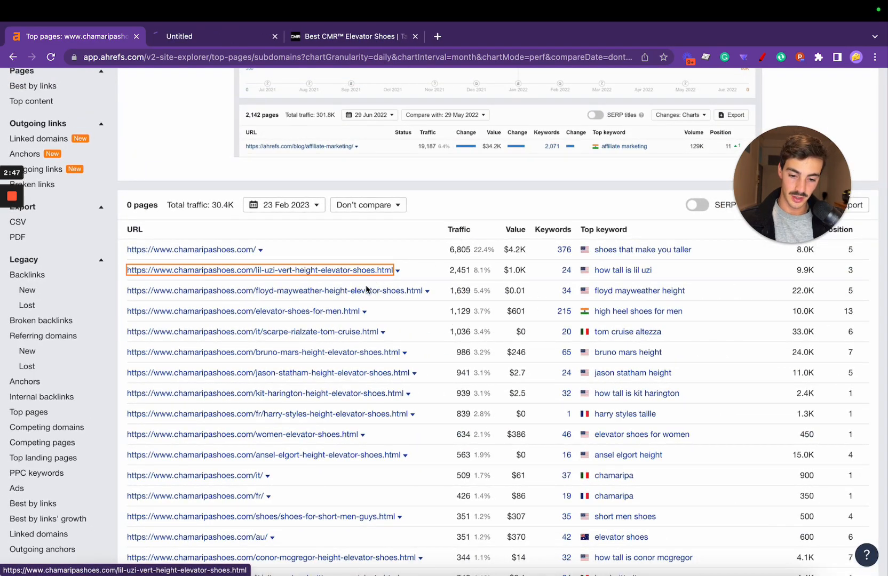
Open a celebrity height page and scroll through the Floyd Mayweather Height article.
left_click(275, 291)
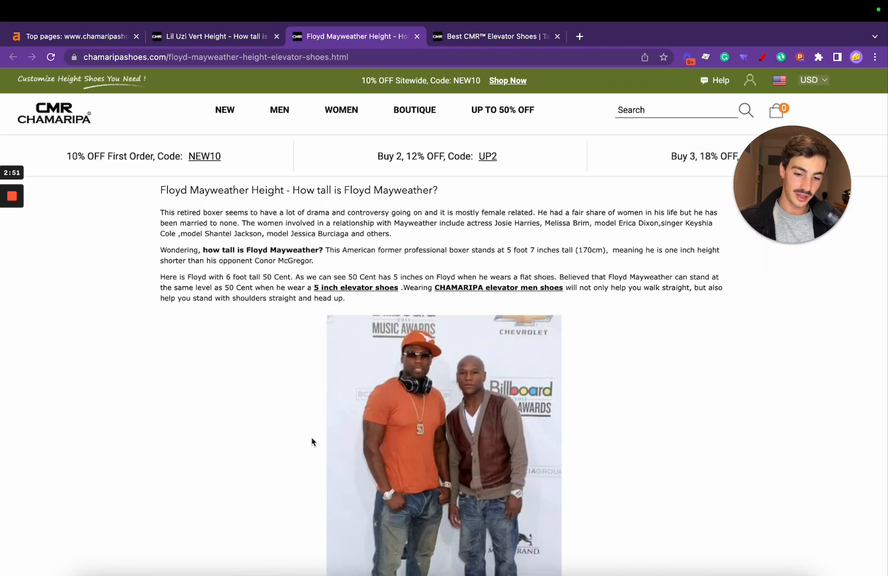
scroll("down", 3)
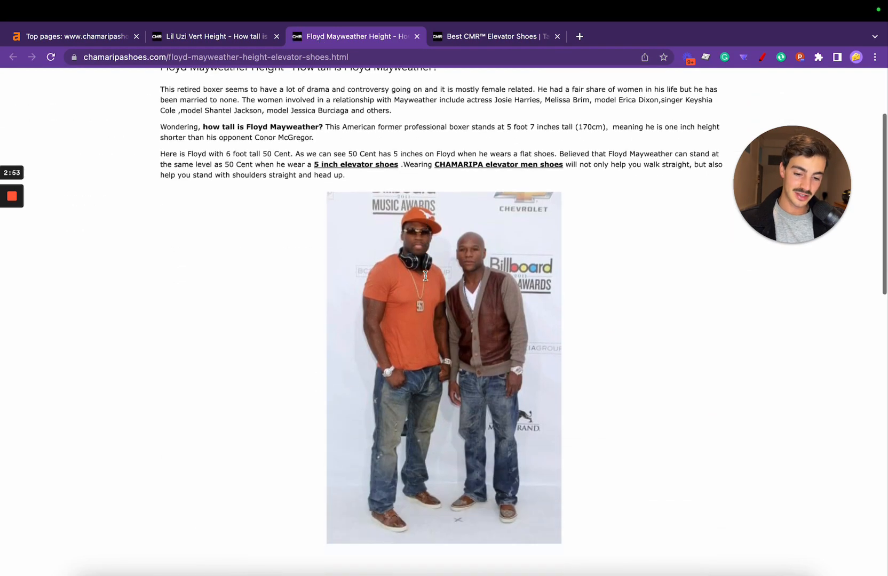
scroll("down", 3)
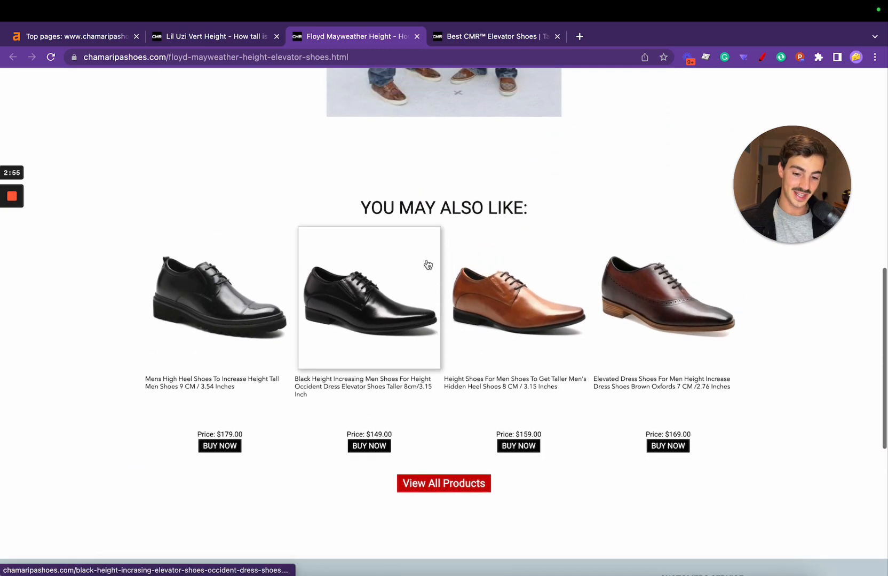
scroll("up", 3)
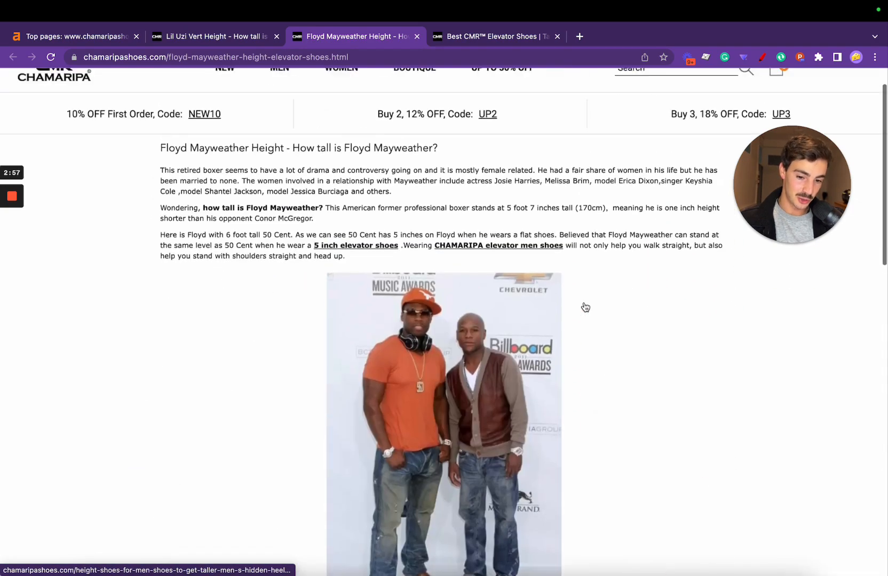
Switch to the Lil Uzi Vert Height article and scroll down through it.
left_click(214, 37)
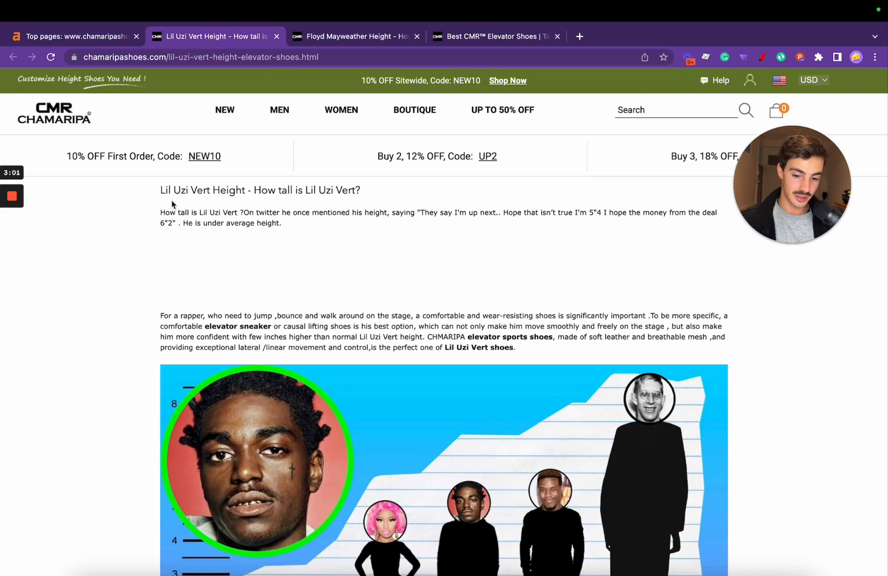
scroll("down", 3)
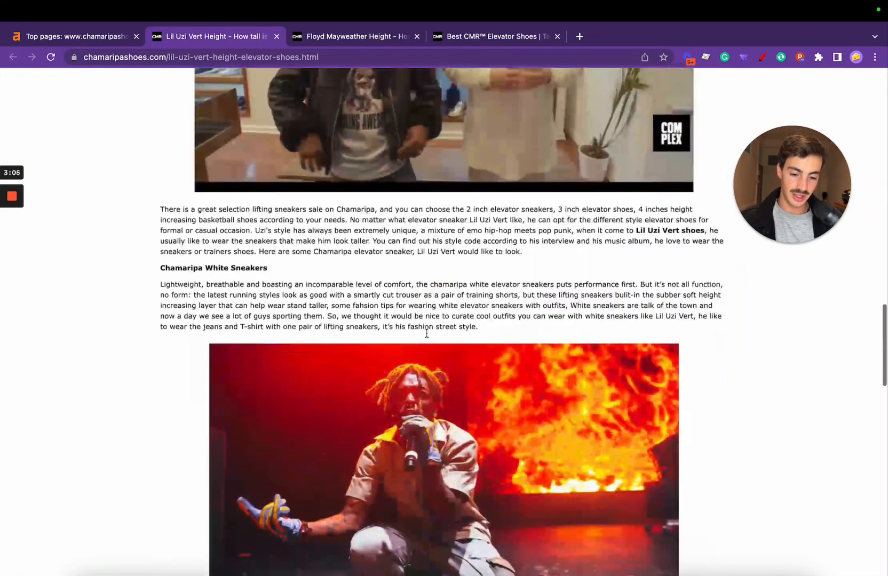
scroll("down", 3)
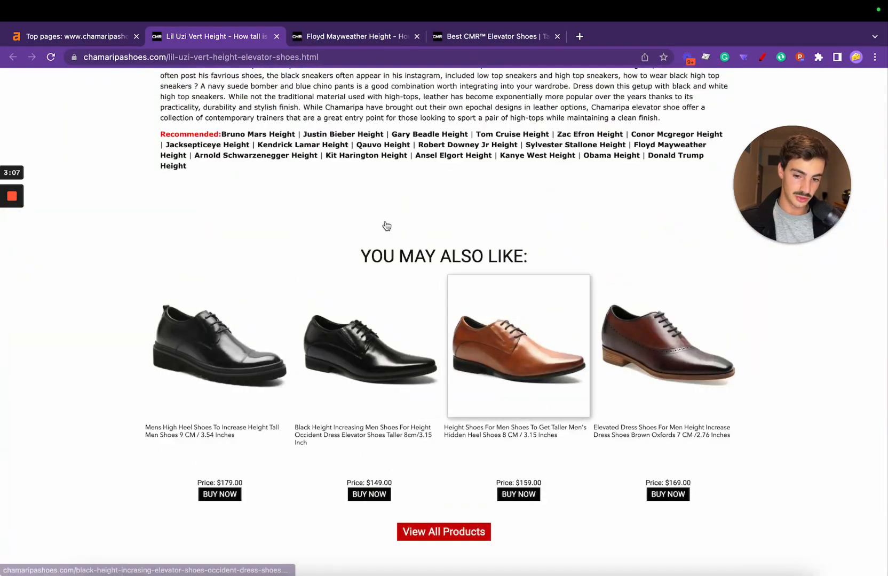
Return to Ahrefs Top pages and open the lil-uzi-vert URL's 24 organic keywords.
left_click(74, 37)
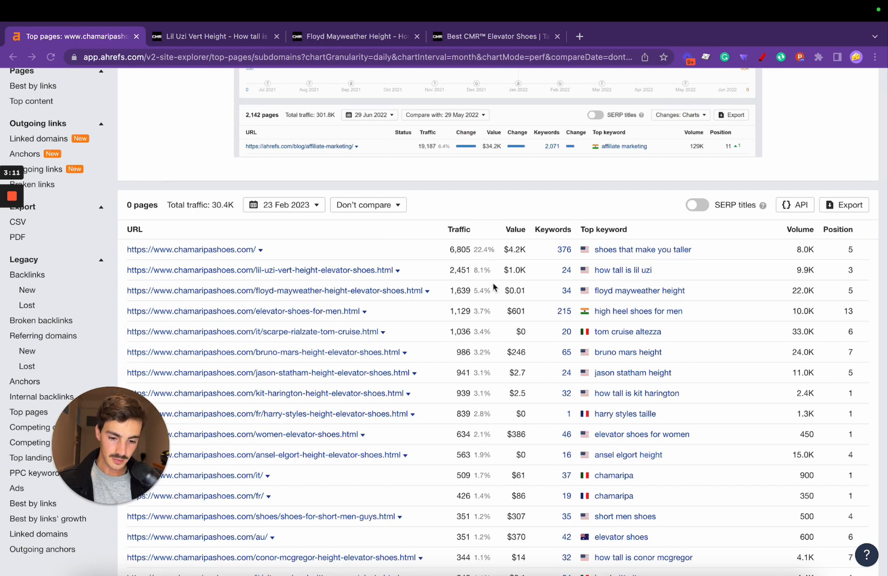
mouse_move(451, 281)
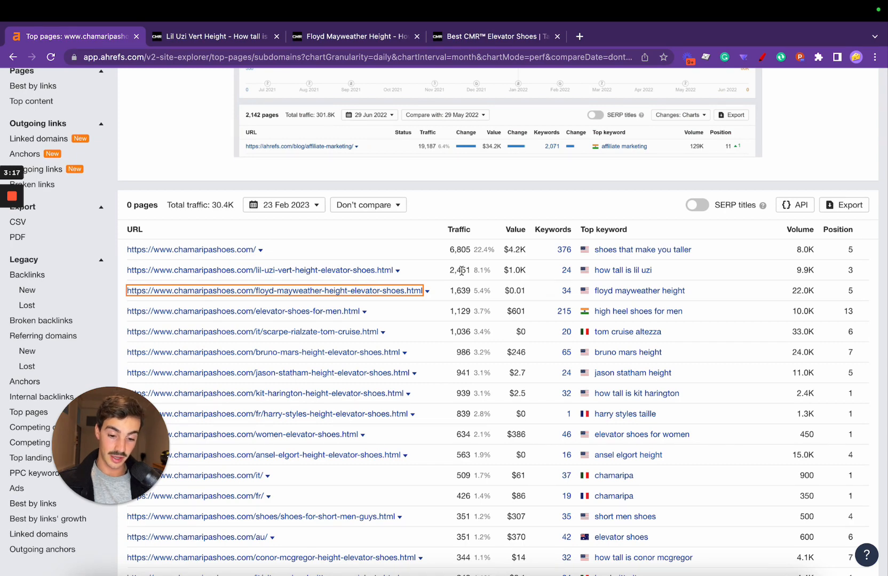
mouse_move(566, 274)
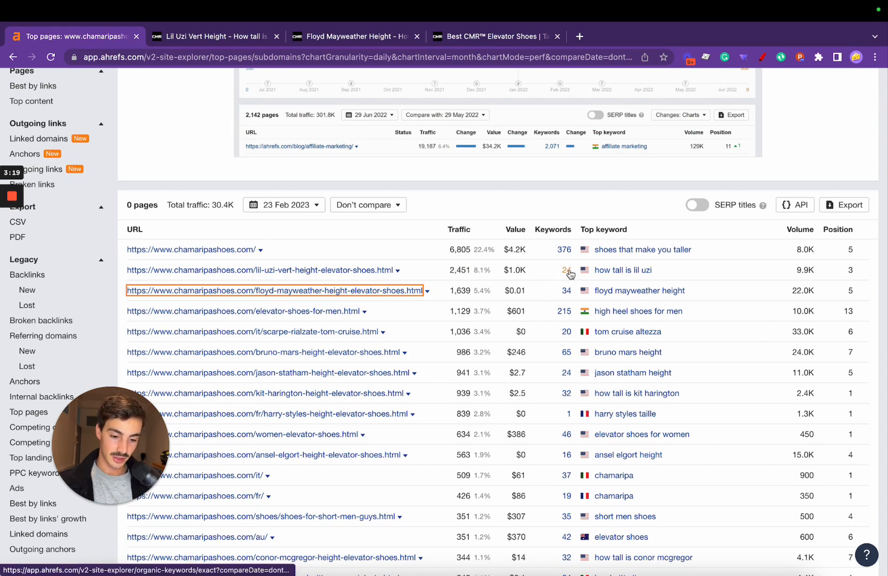
left_click(567, 270)
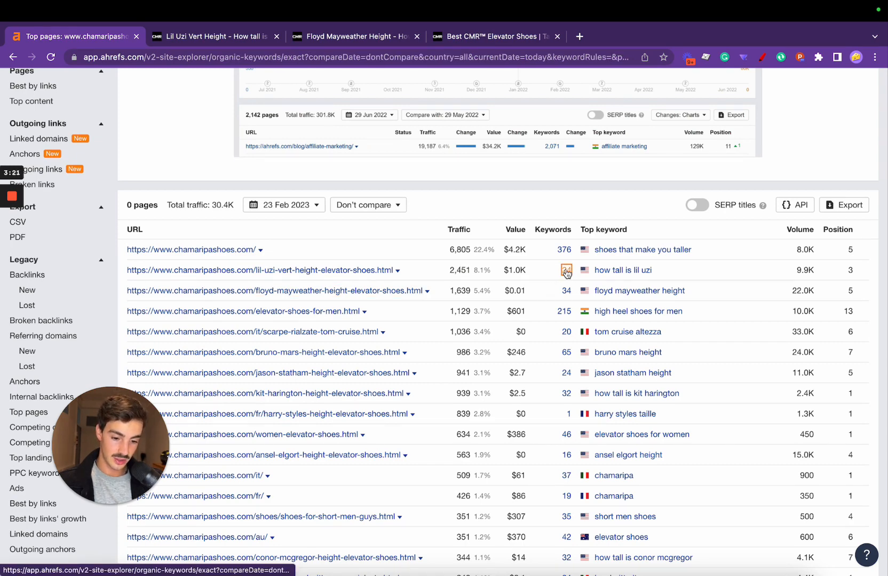
left_click(566, 270)
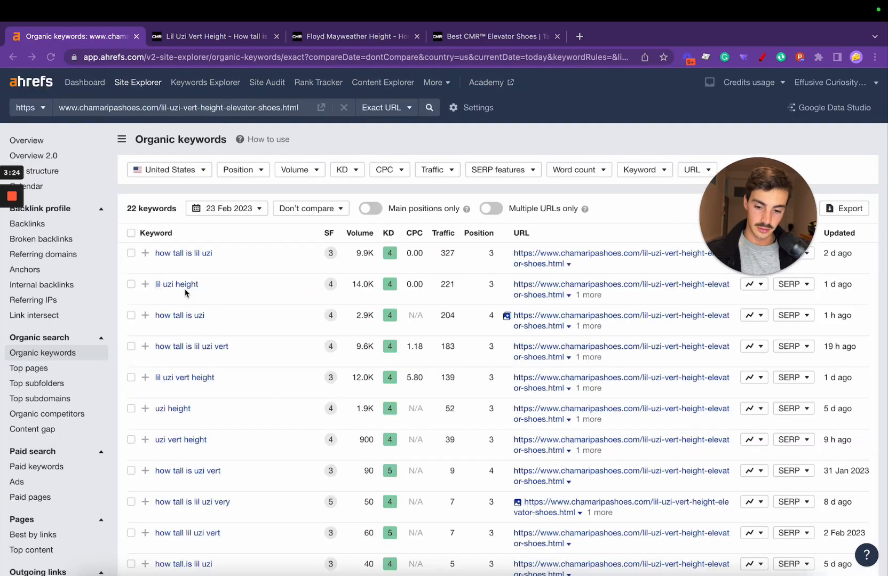
scroll("down", 3)
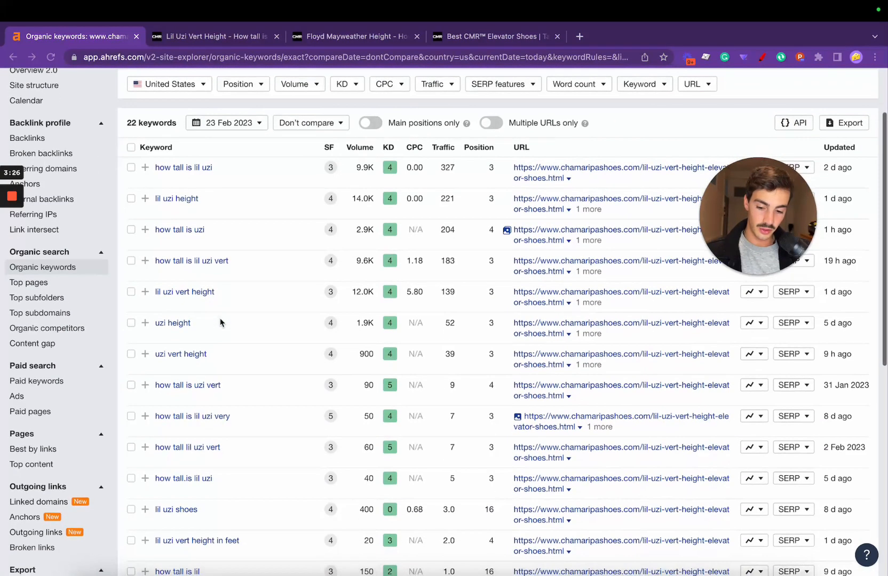
left_click(28, 282)
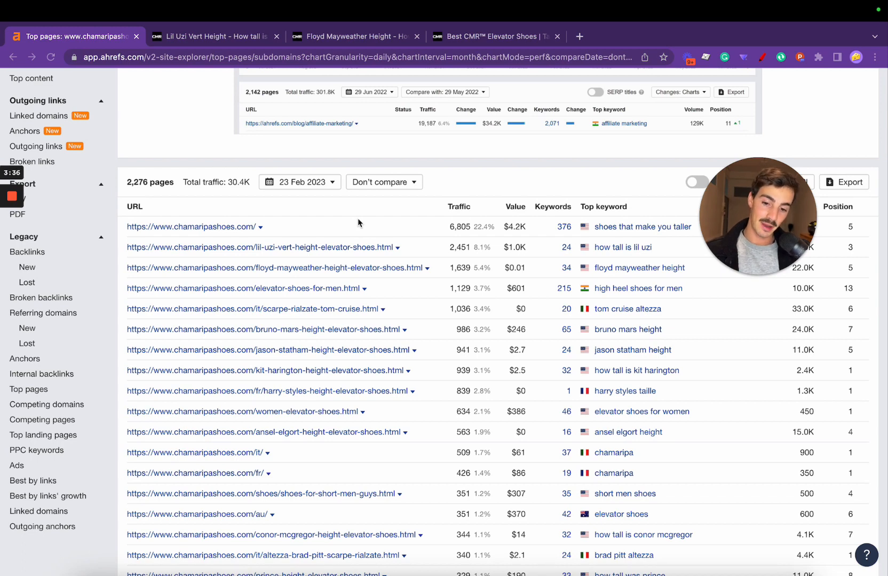
mouse_move(361, 227)
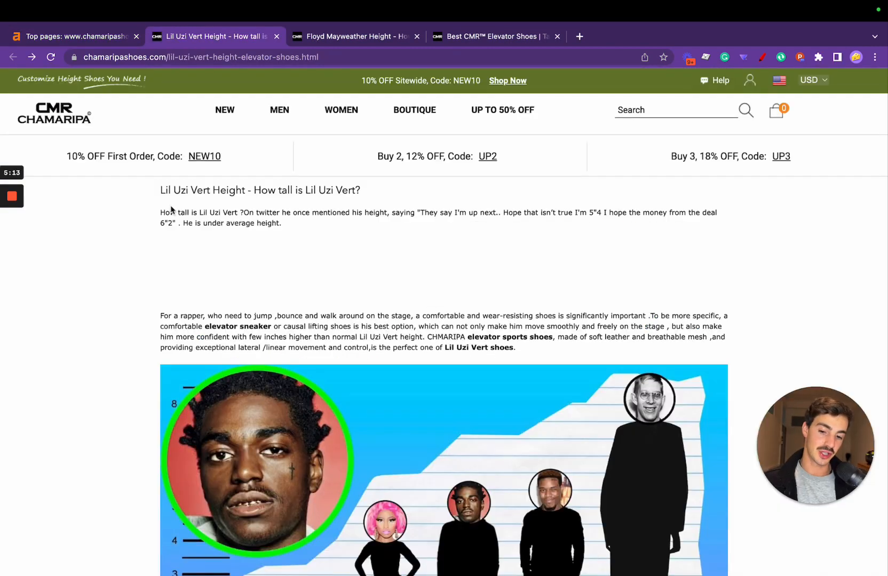
Read through the whole Lil Uzi Vert Height article, then scroll back to its top.
scroll("down", 3)
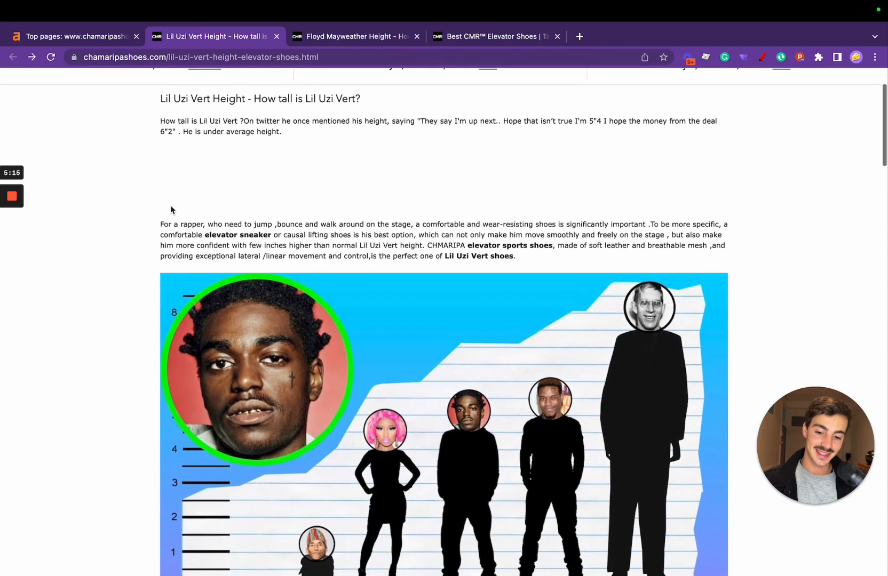
mouse_move(172, 211)
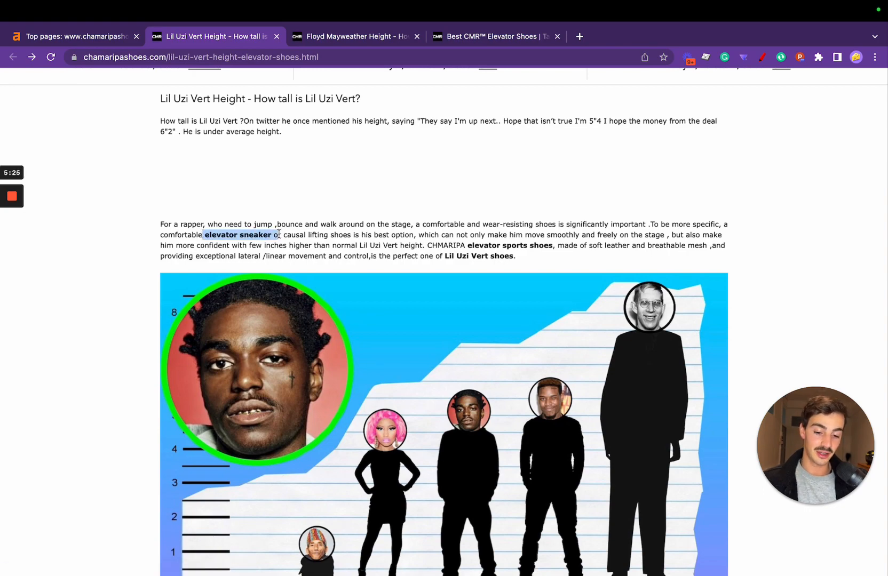
scroll("down", 3)
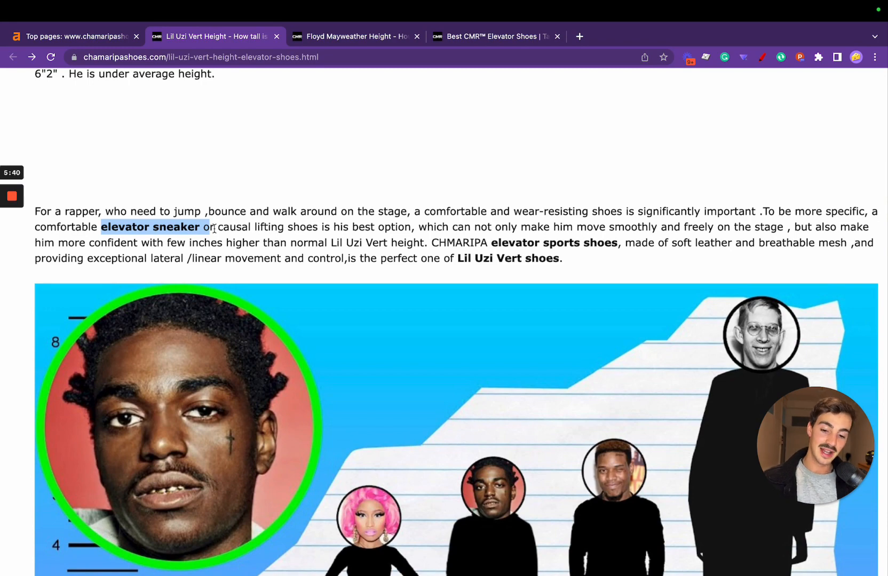
scroll("up", 3)
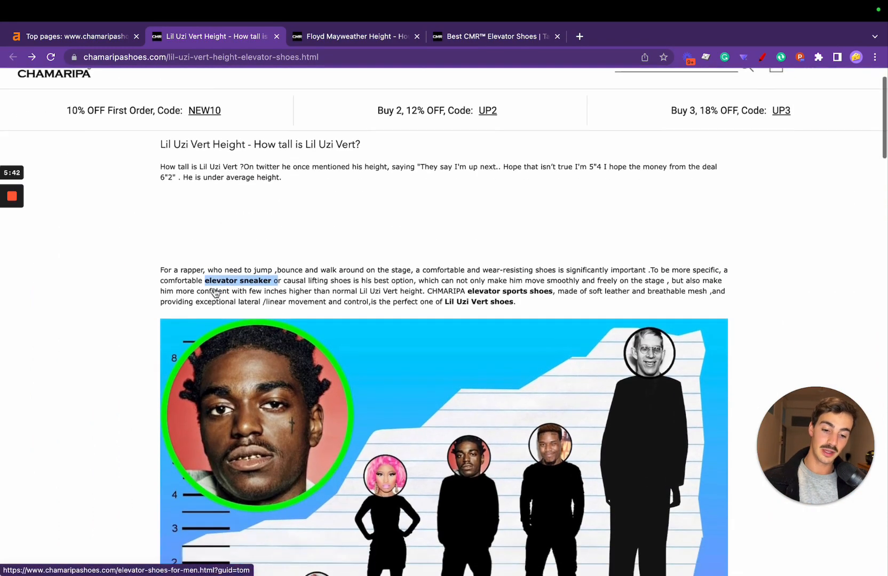
scroll("down", 3)
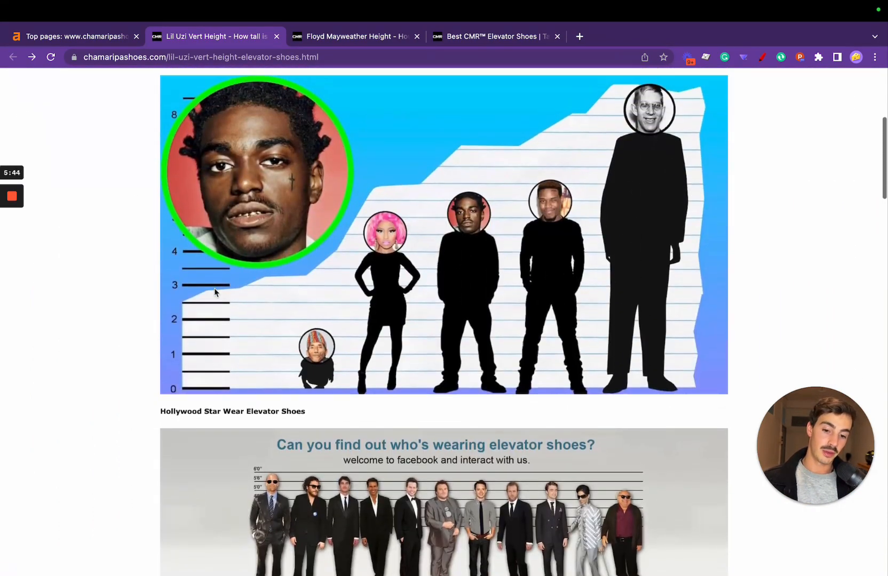
scroll("down", 3)
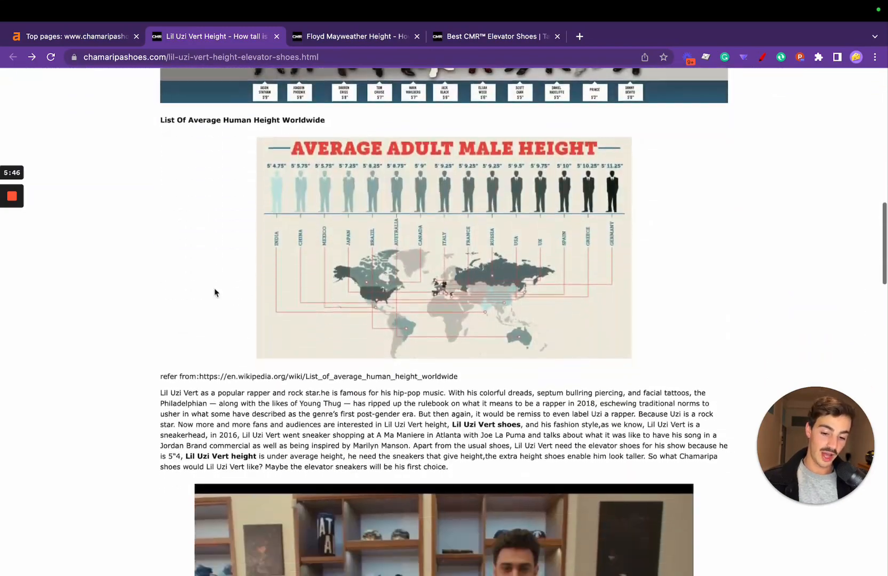
scroll("down", 3)
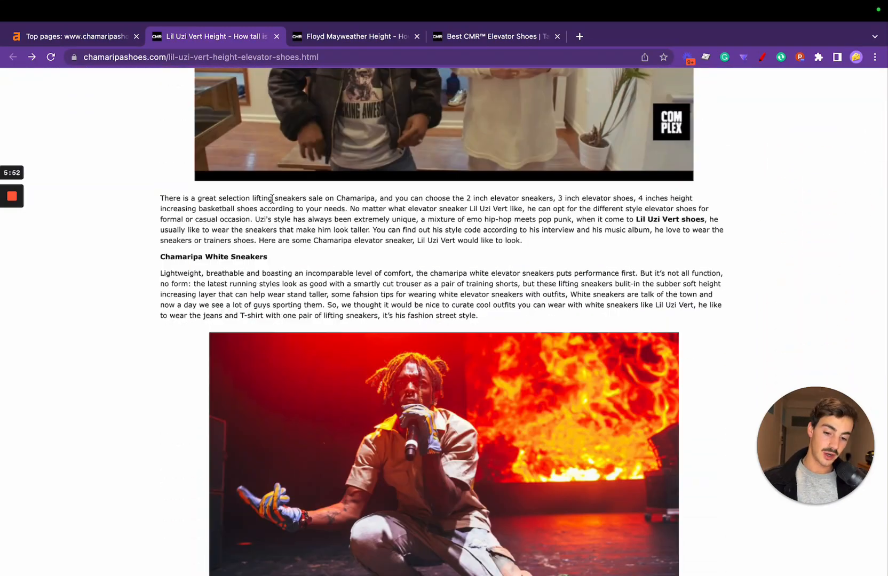
scroll("down", 3)
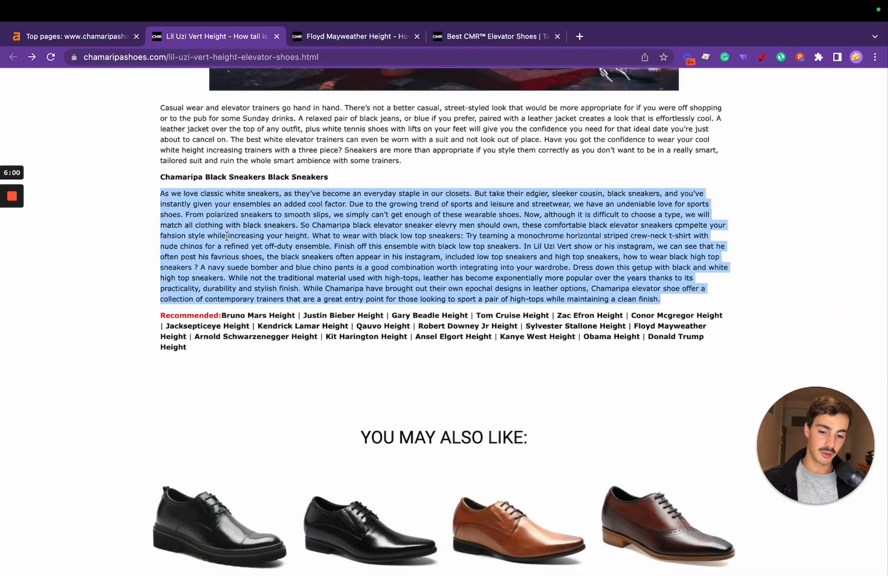
scroll("up", 3)
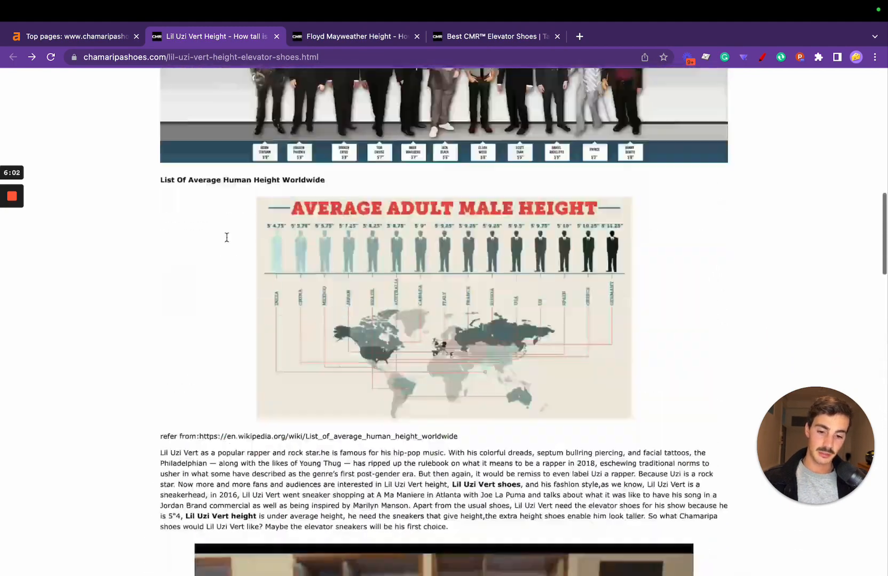
scroll("up", 3)
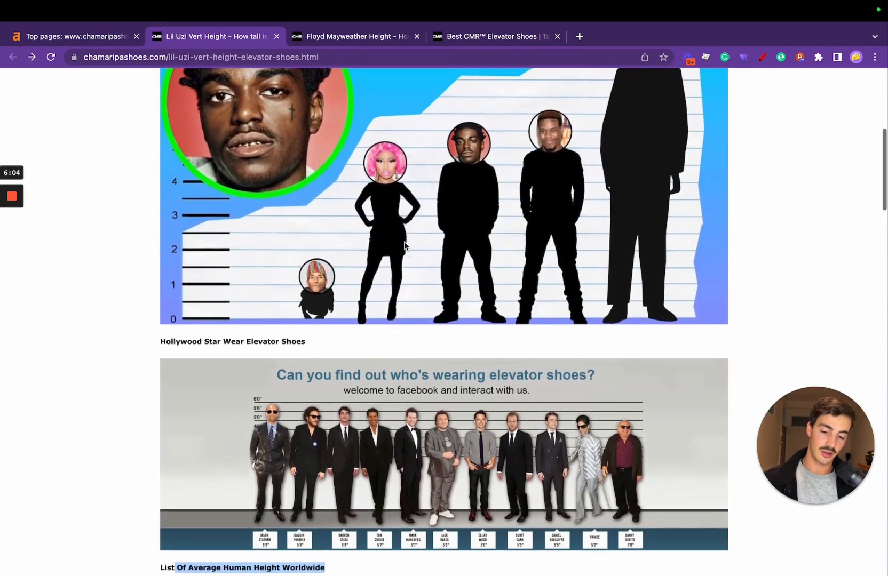
scroll("up", 3)
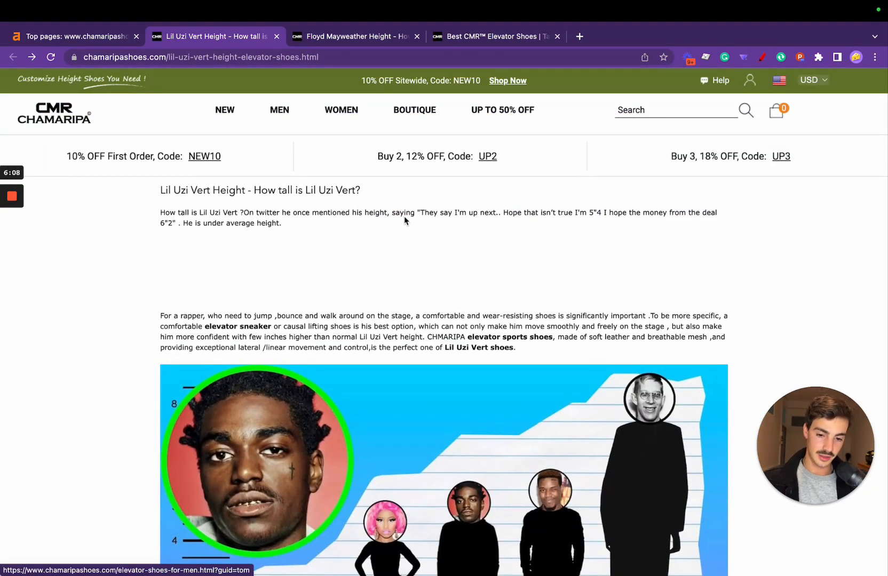
Back in Ahrefs Top pages, open the conor-mcgregor-height-elevator-shoes.html URL.
left_click(73, 37)
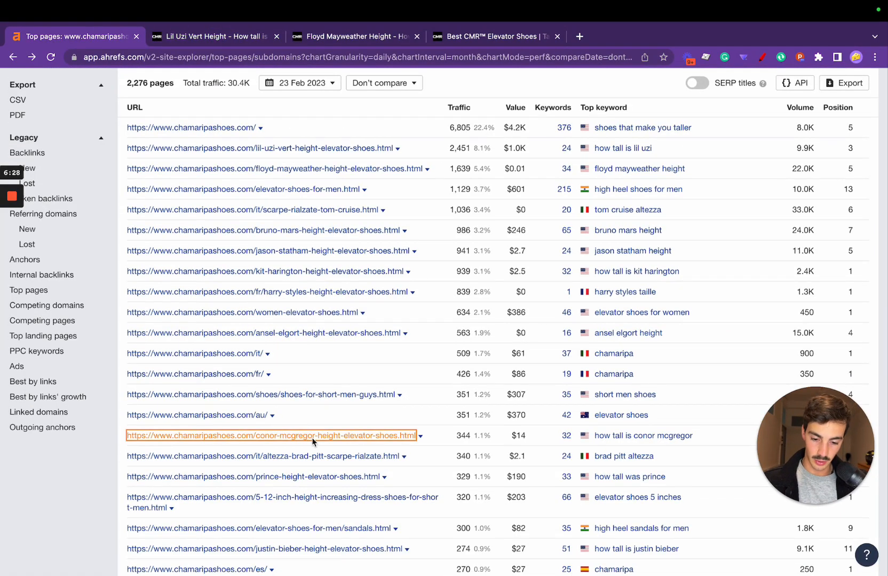
left_click(271, 436)
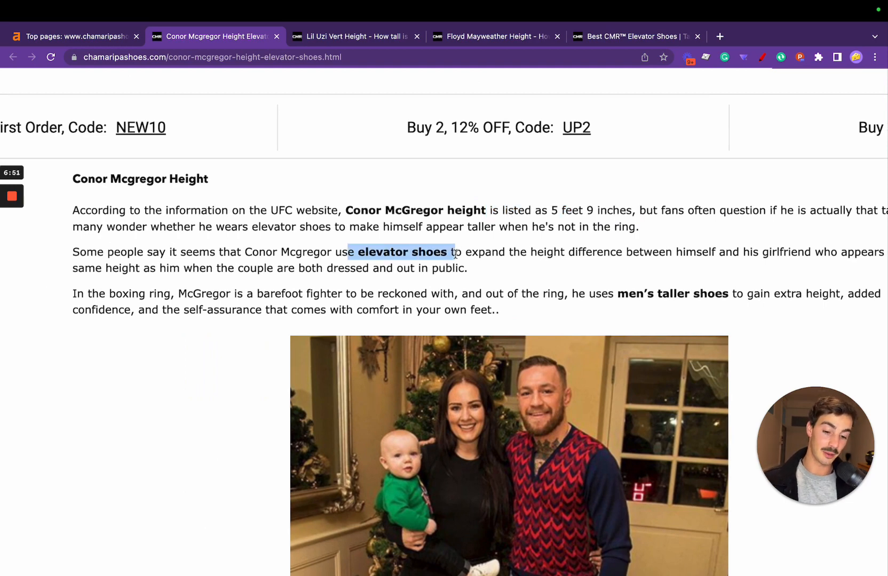
Scroll through the Conor McGregor height article.
scroll("up", 3)
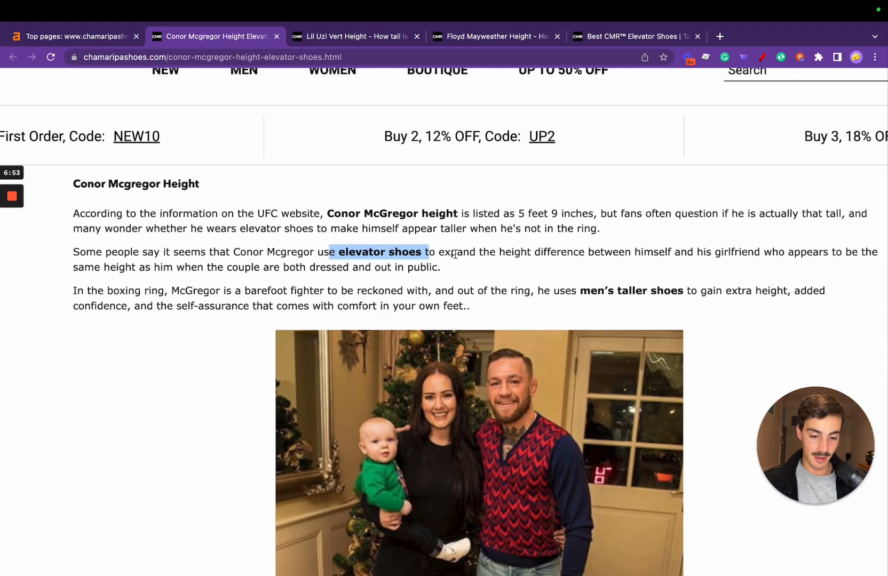
scroll("up", 3)
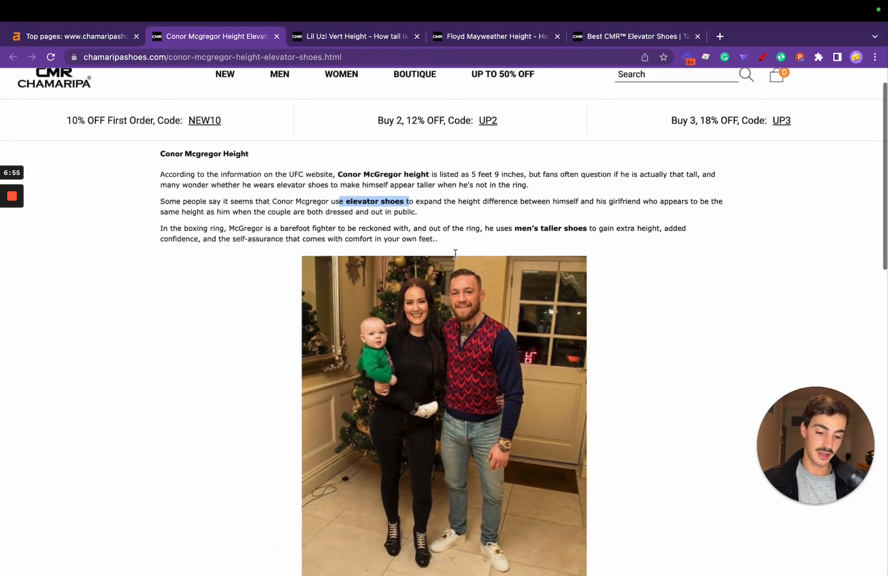
scroll("down", 3)
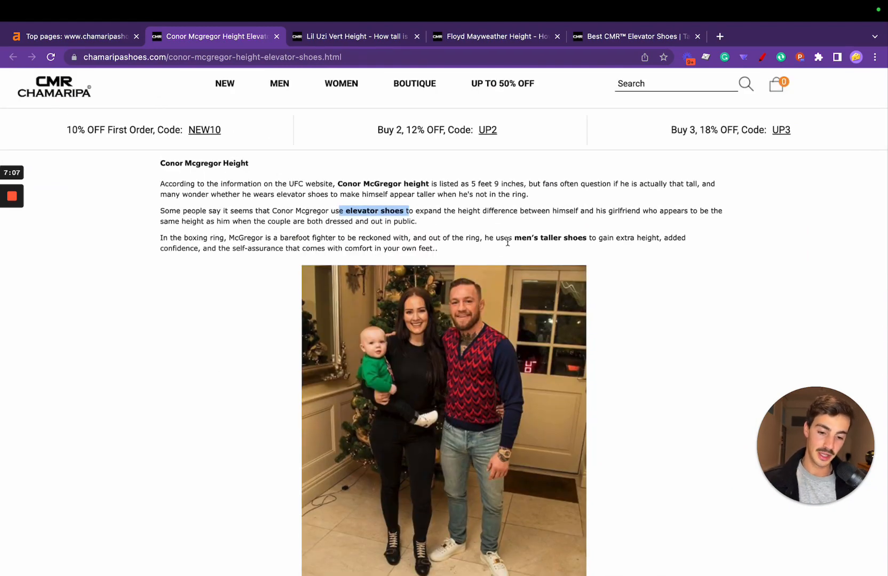
scroll("up", 3)
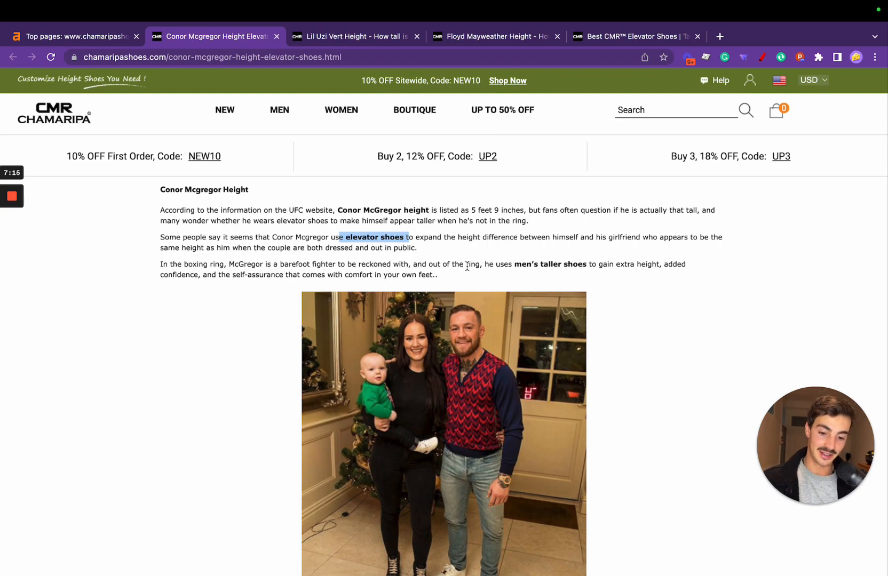
scroll("down", 3)
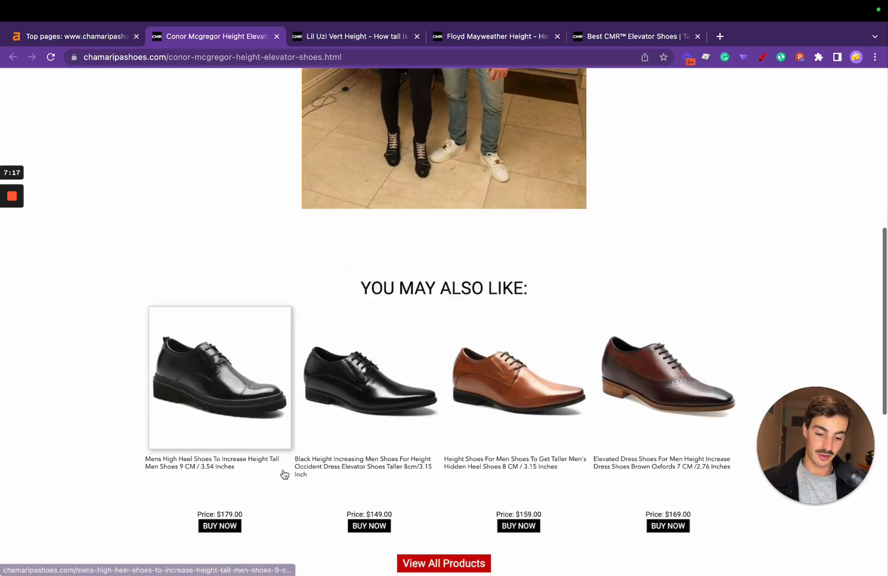
scroll("down", 3)
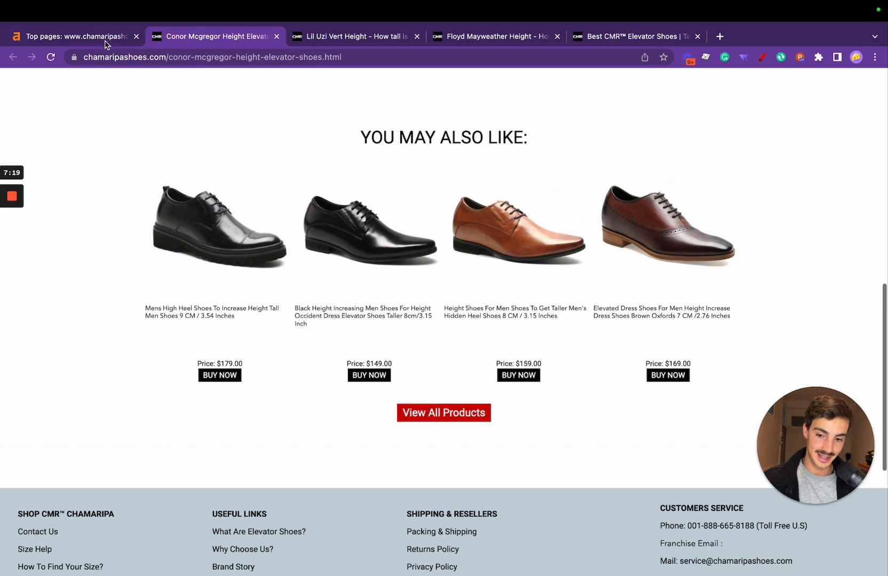
Look over the 'You may also like' shoe products, then return to Ahrefs Top pages.
left_click(74, 36)
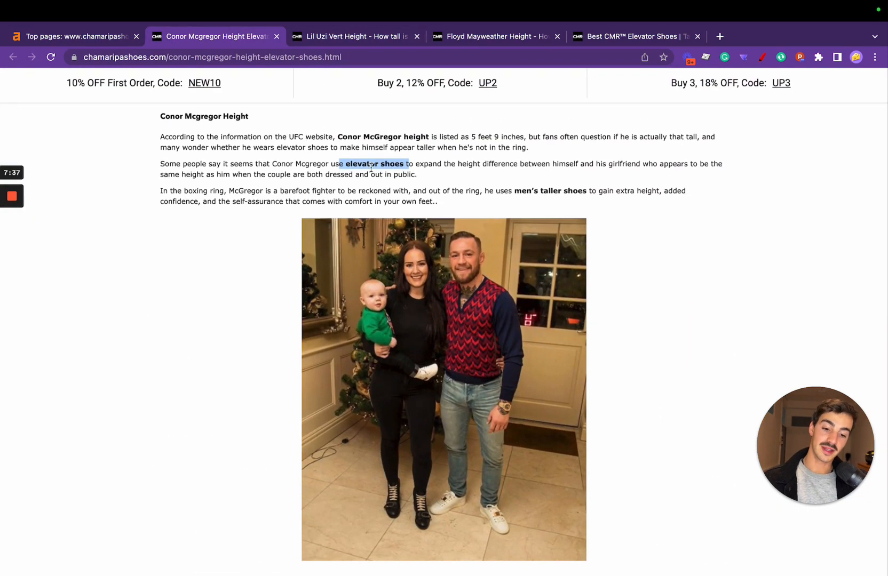
mouse_move(531, 255)
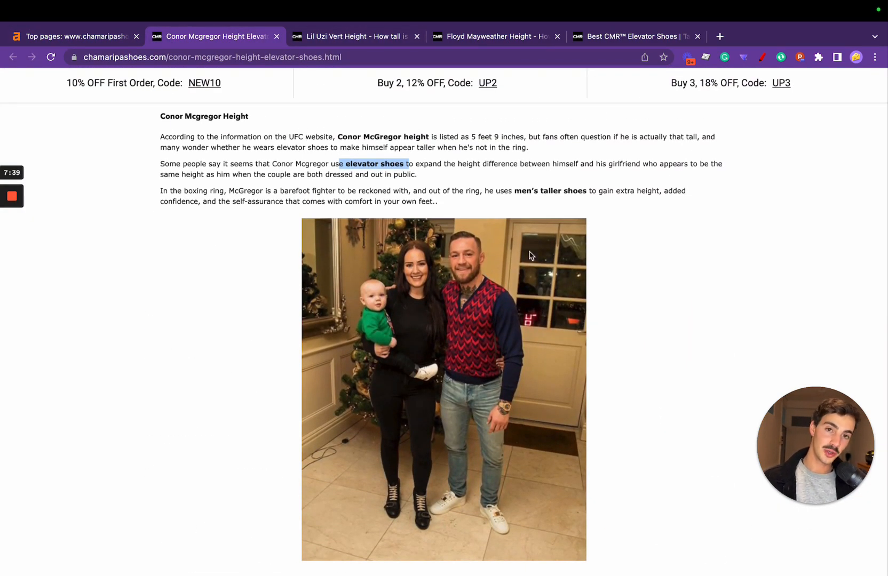
scroll("down", 3)
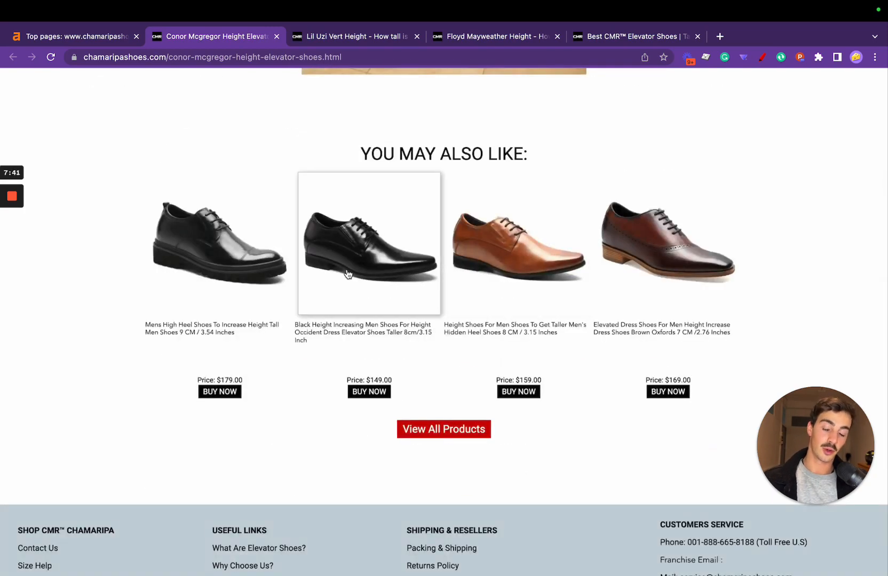
mouse_move(339, 246)
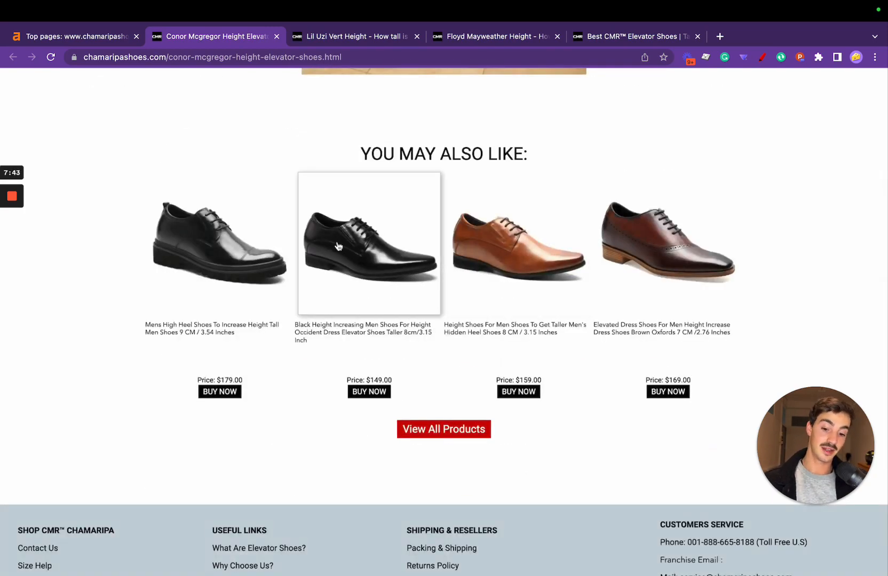
mouse_move(368, 242)
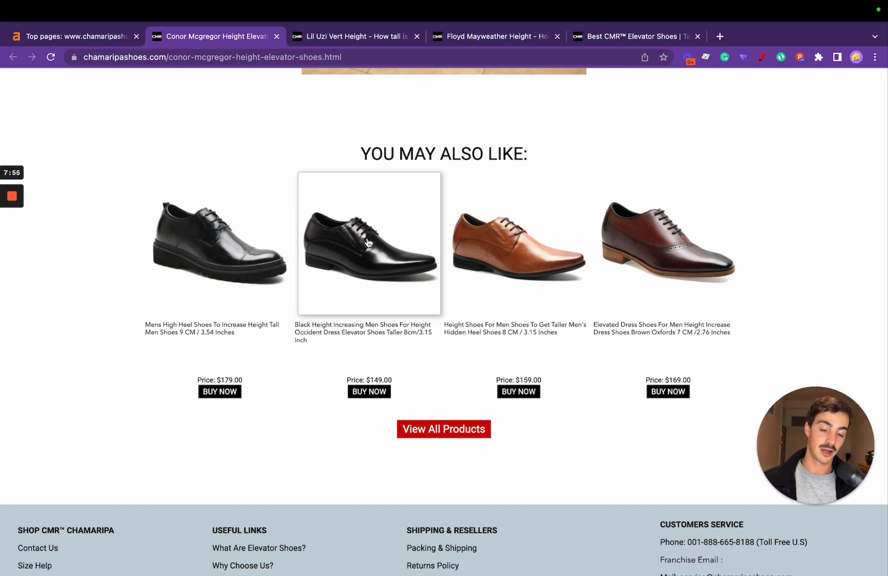
scroll("up", 3)
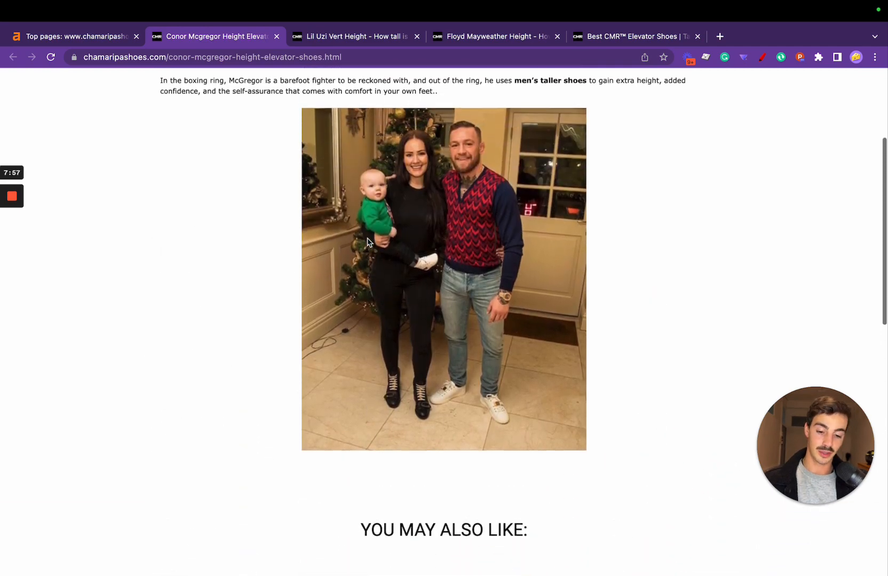
scroll("up", 3)
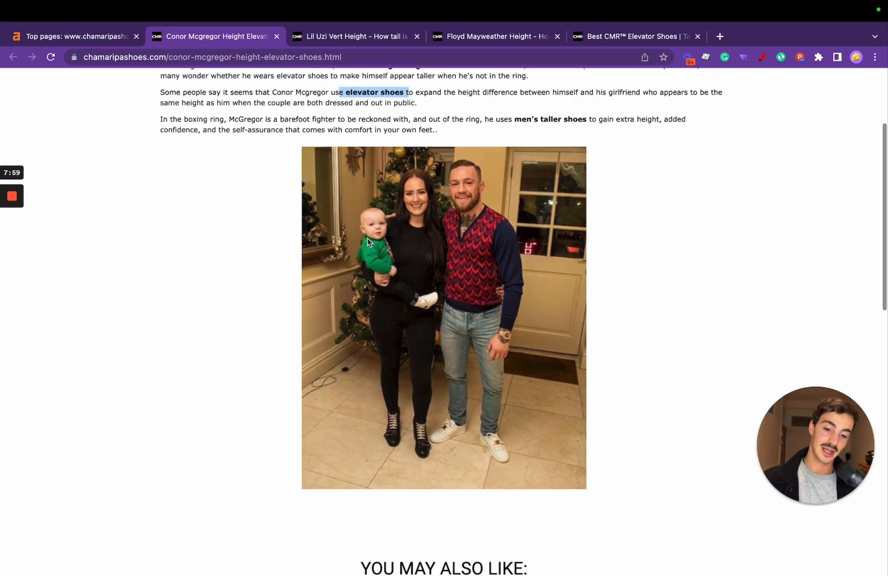
left_click(74, 37)
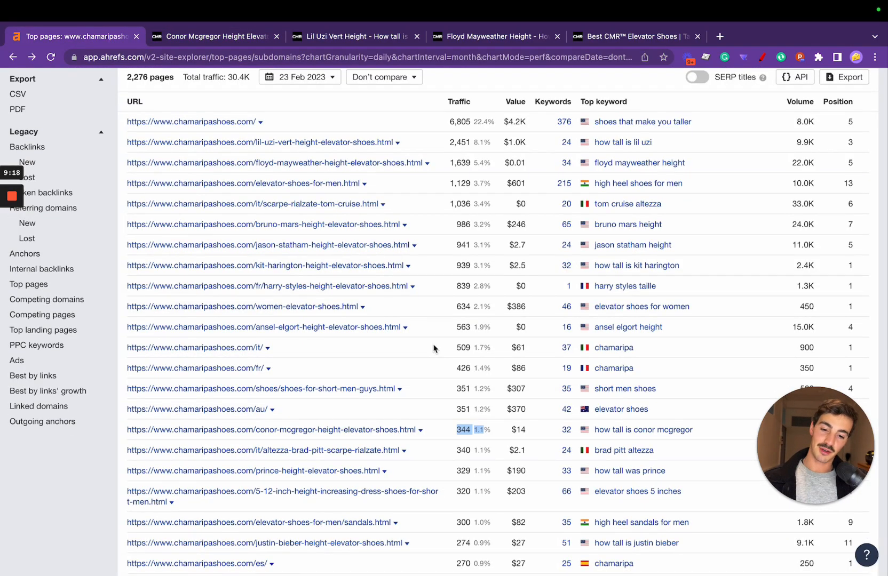
scroll("up", 3)
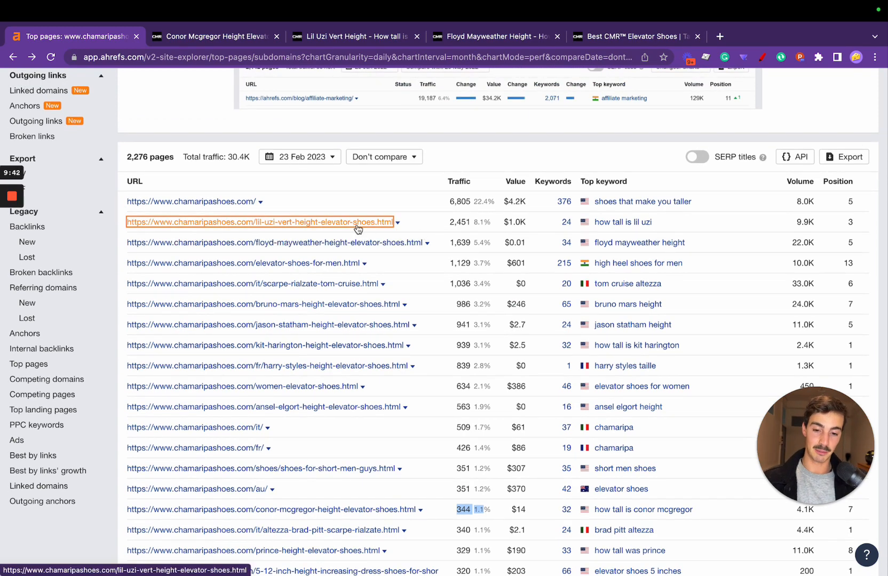
Open the lil-uzi-vert-height-elevator-shoes URL from the Ahrefs table and scroll the page.
left_click(258, 222)
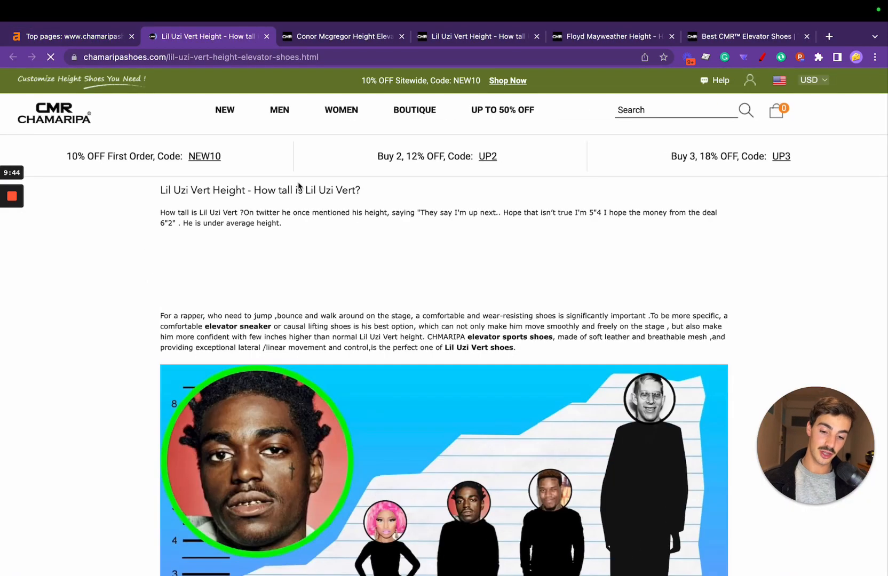
scroll("down", 3)
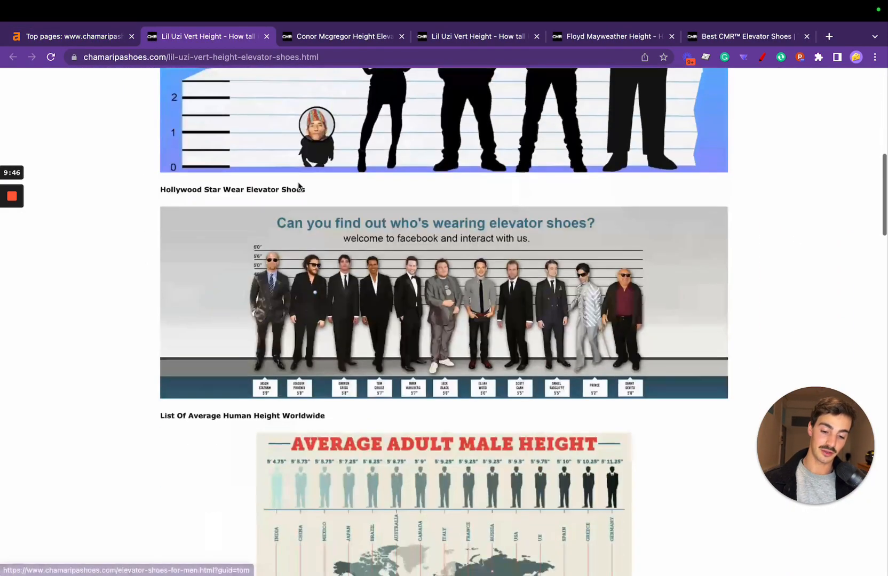
scroll("up", 3)
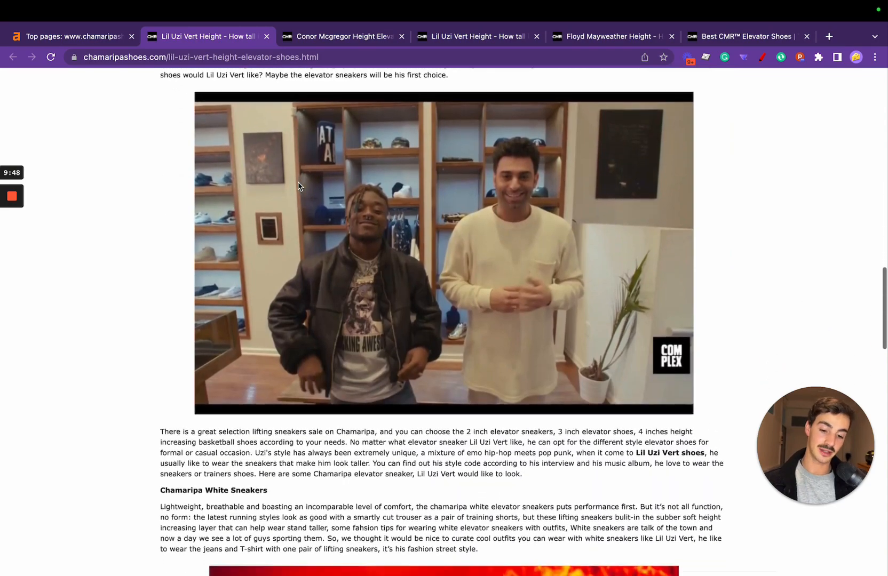
scroll("down", 3)
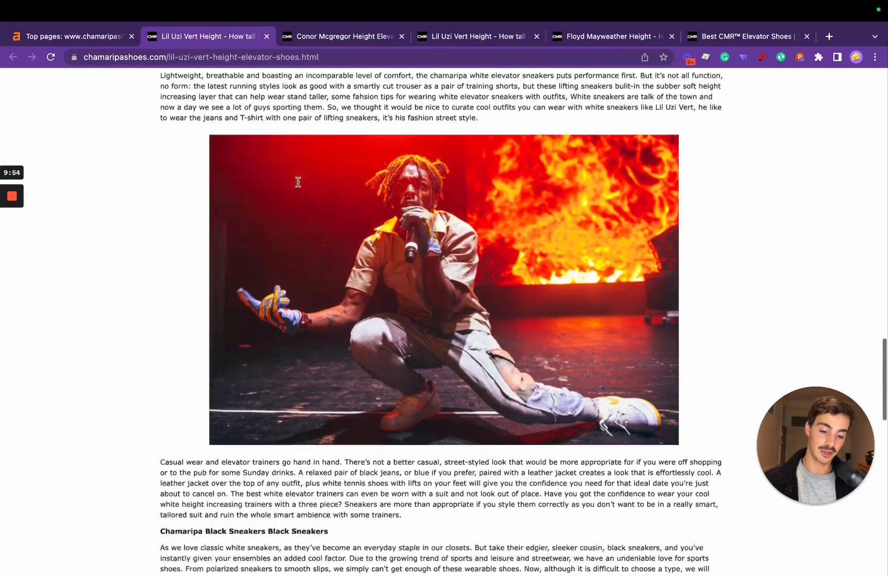
scroll("up", 3)
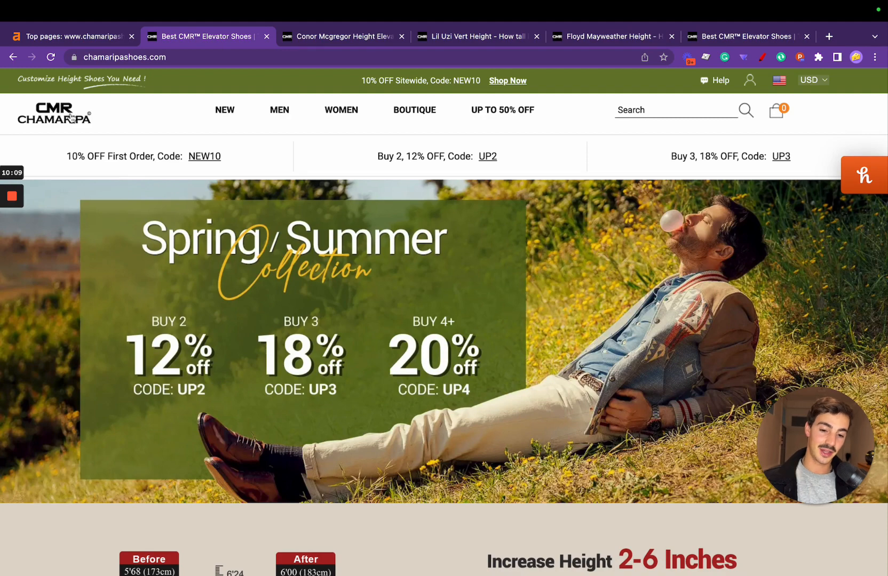
mouse_move(409, 291)
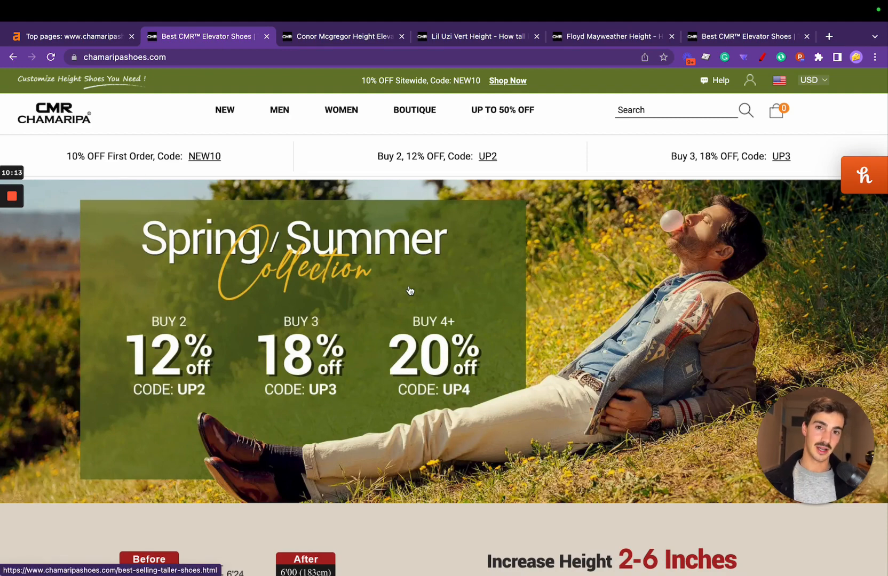
mouse_move(410, 285)
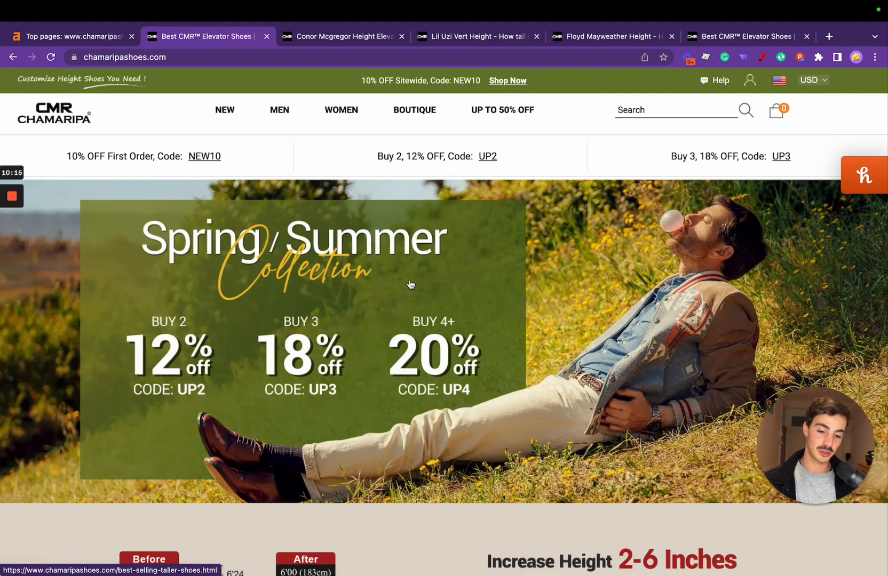
Scroll down the chamaripashoes.com homepage past the Spring/Summer collection banner.
scroll("down", 3)
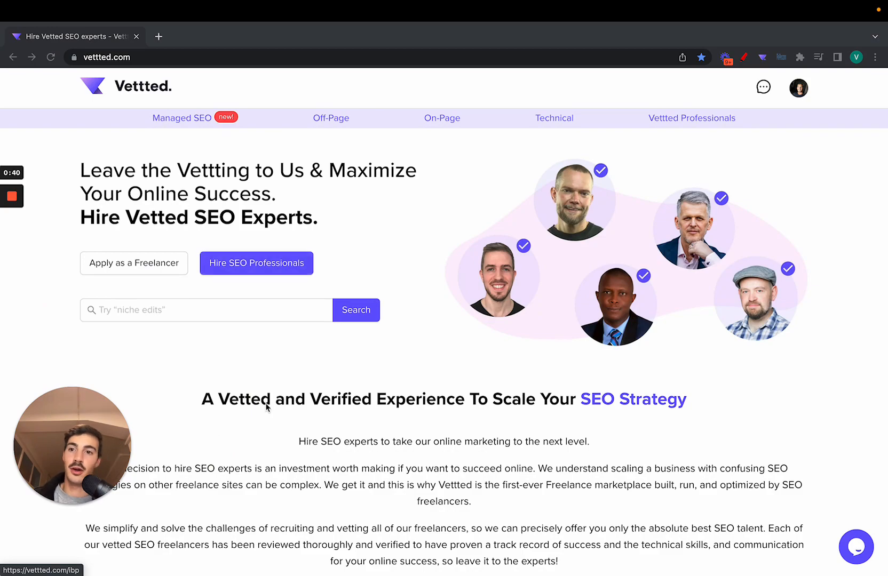
mouse_move(379, 350)
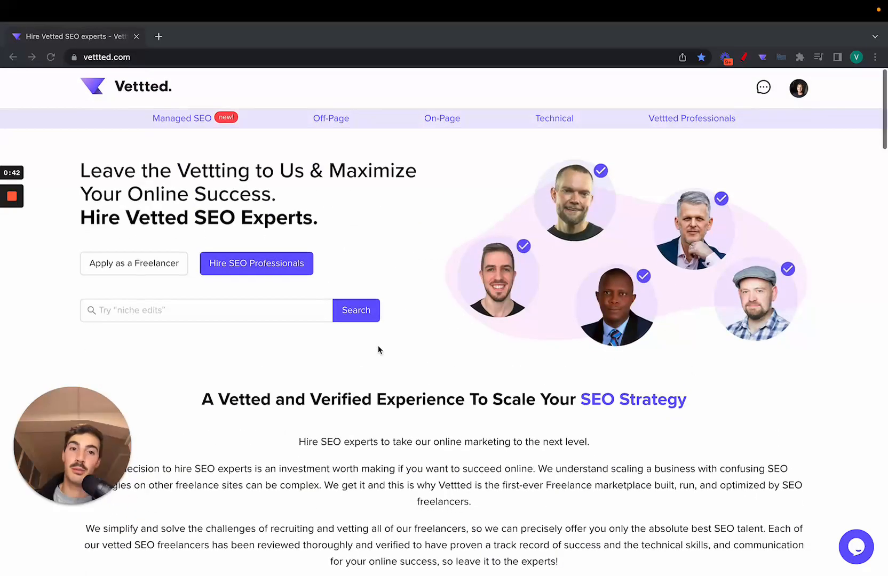
Scroll Bradley Benner's Super Niche Relevant Links listing down to his other services.
scroll("down", 3)
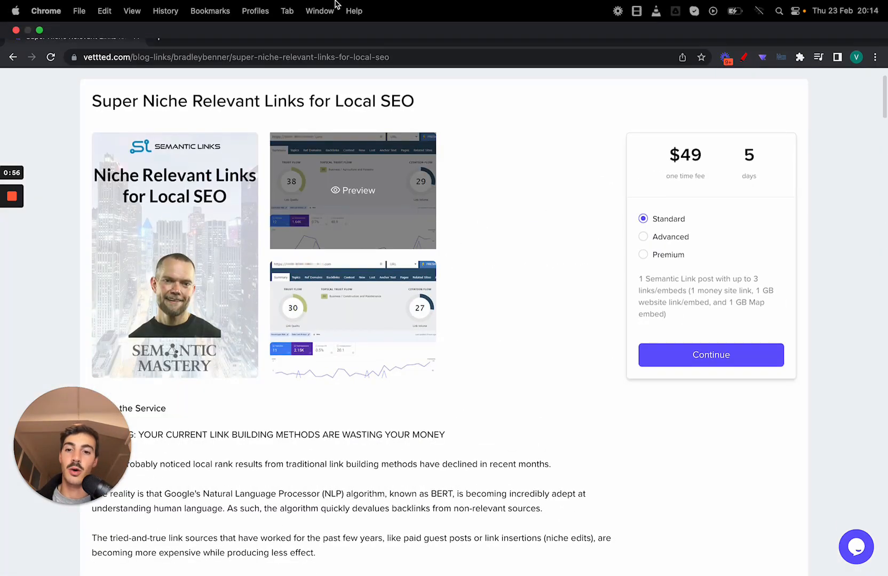
scroll("down", 3)
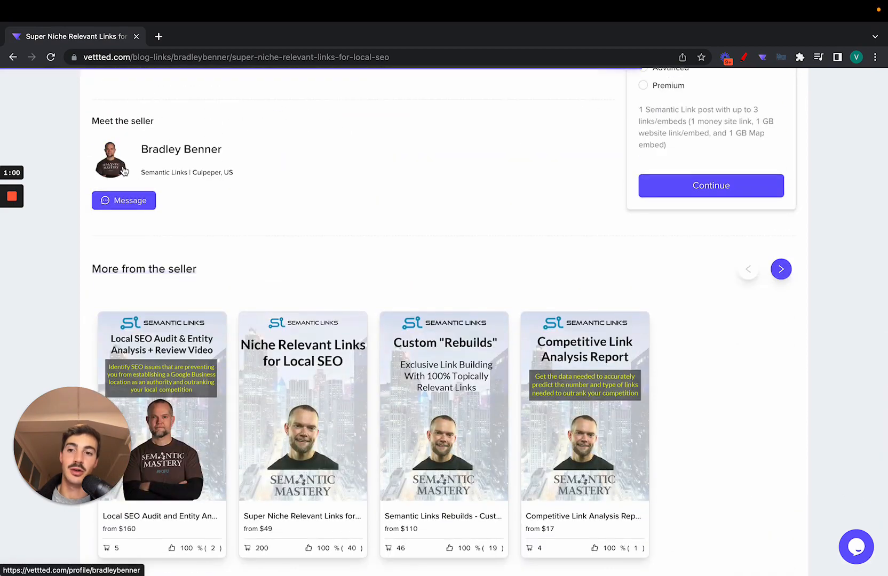
left_click(181, 149)
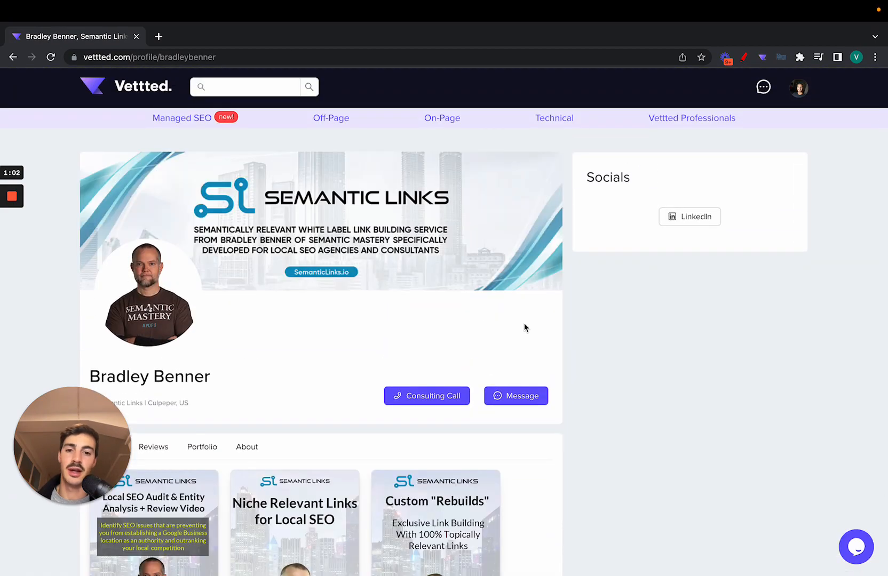
left_click(426, 396)
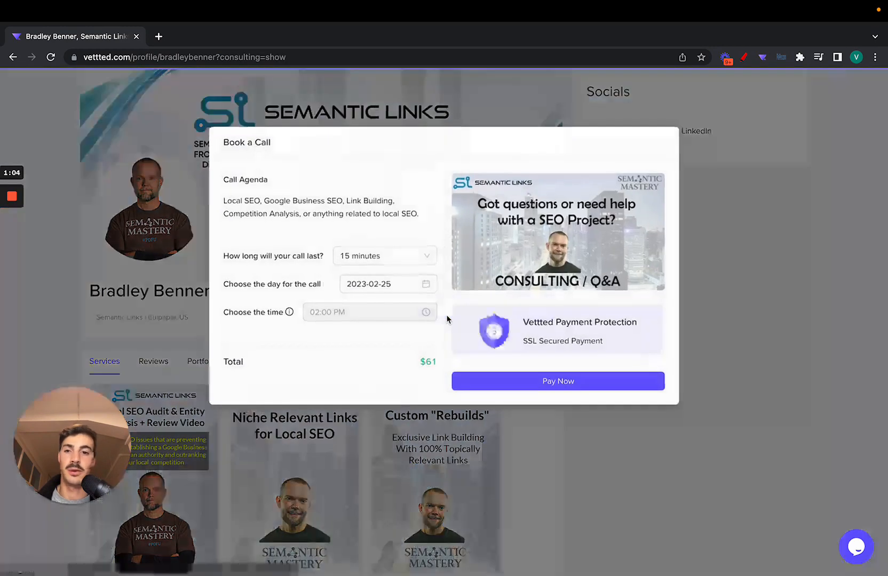
left_click(384, 256)
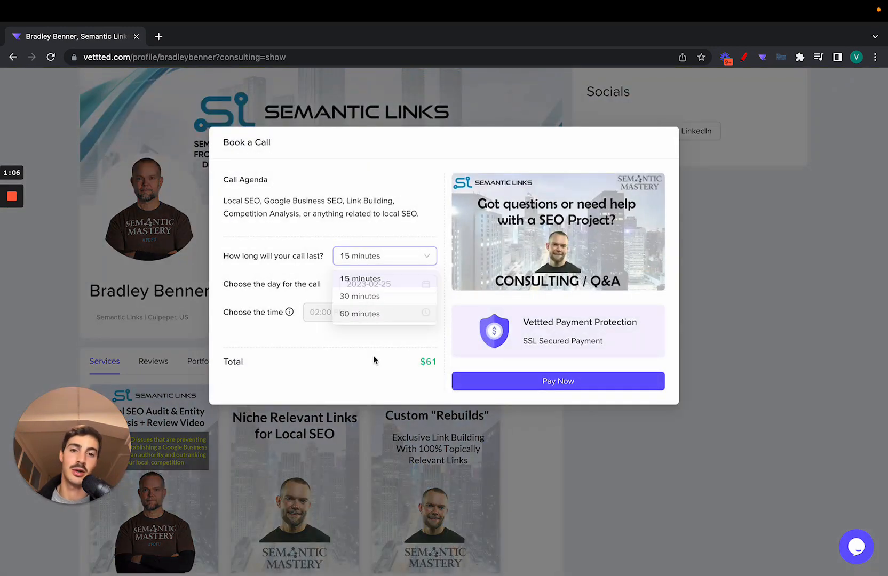
left_click(361, 279)
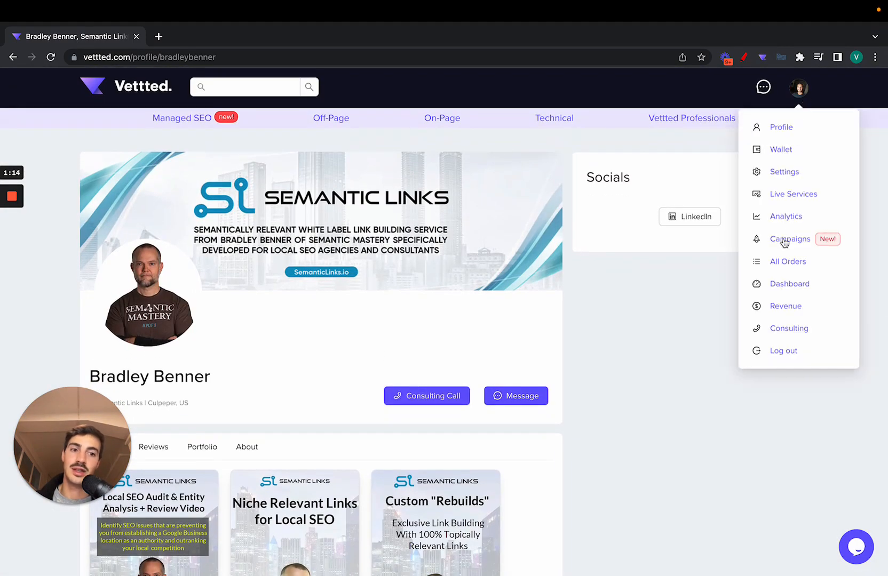
left_click(789, 239)
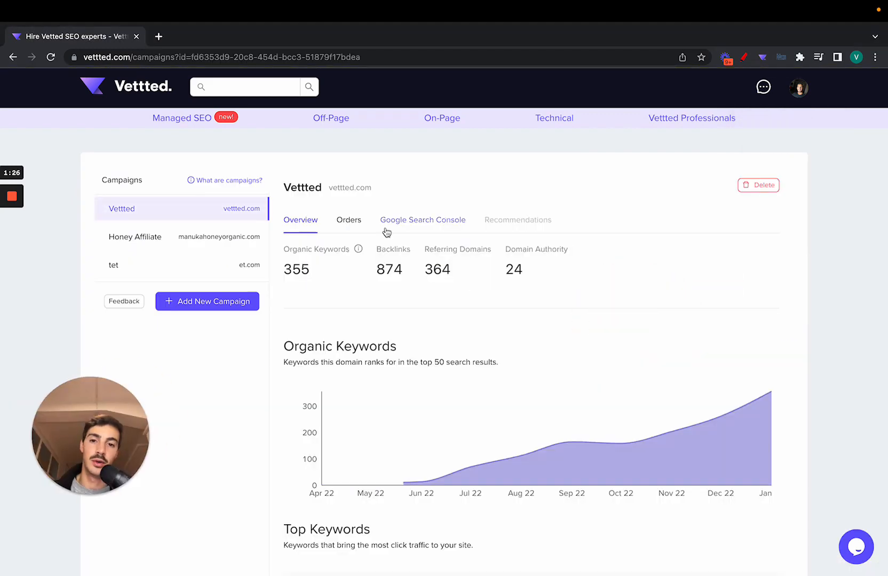
left_click(422, 220)
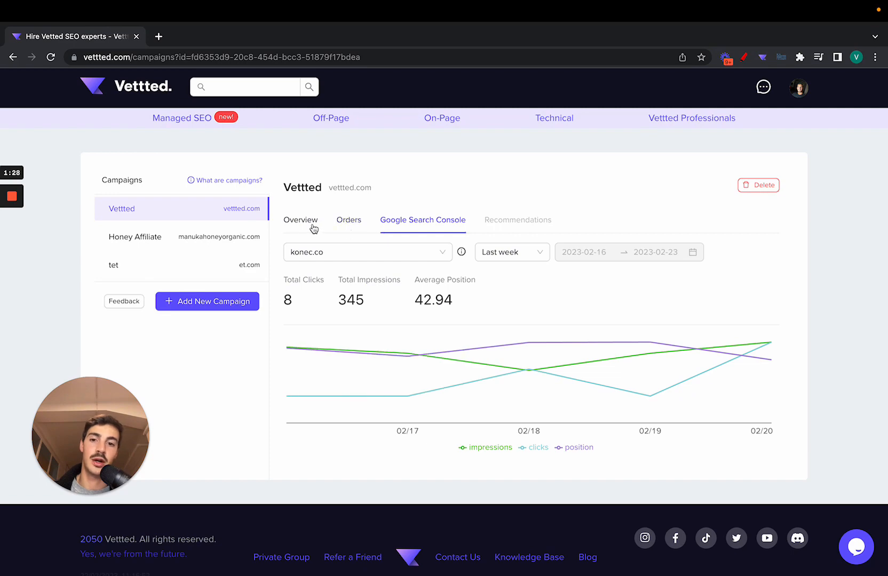
left_click(300, 220)
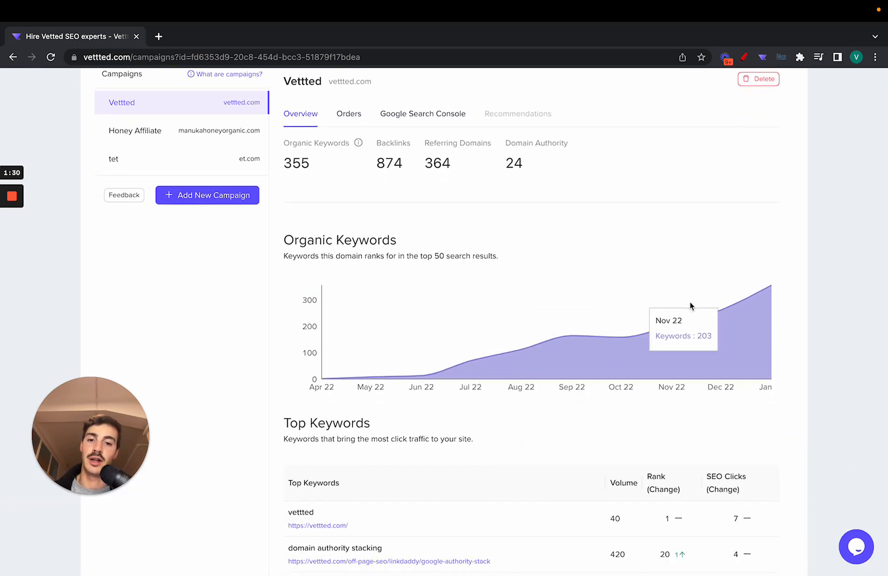
scroll("down", 3)
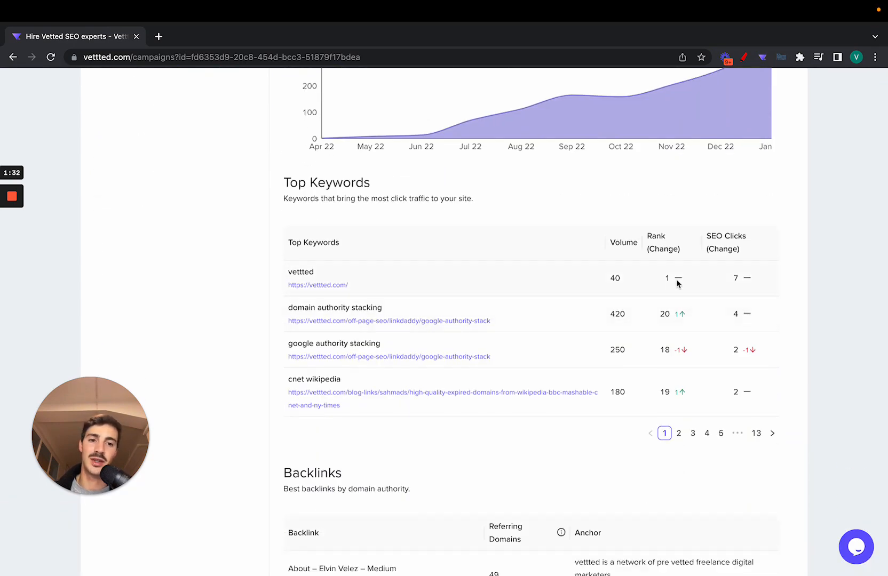
mouse_move(736, 378)
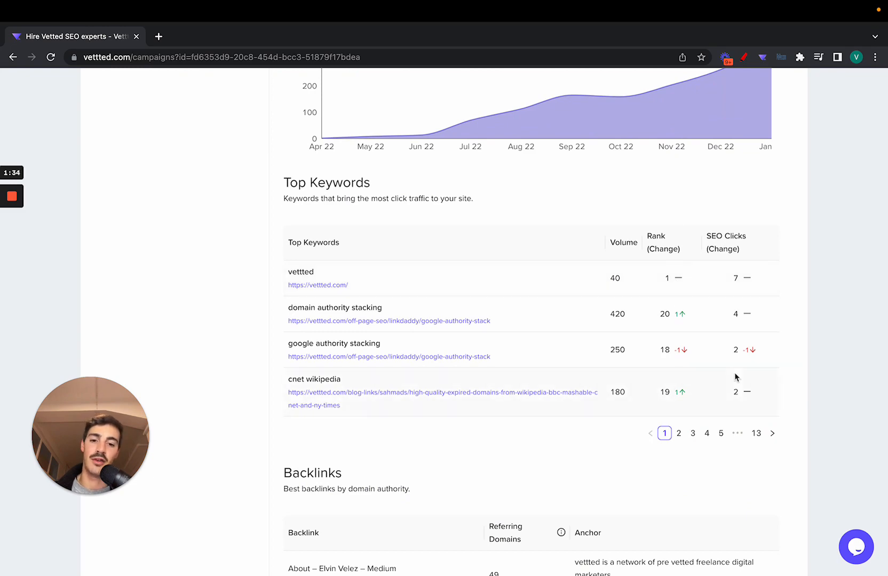
scroll("down", 3)
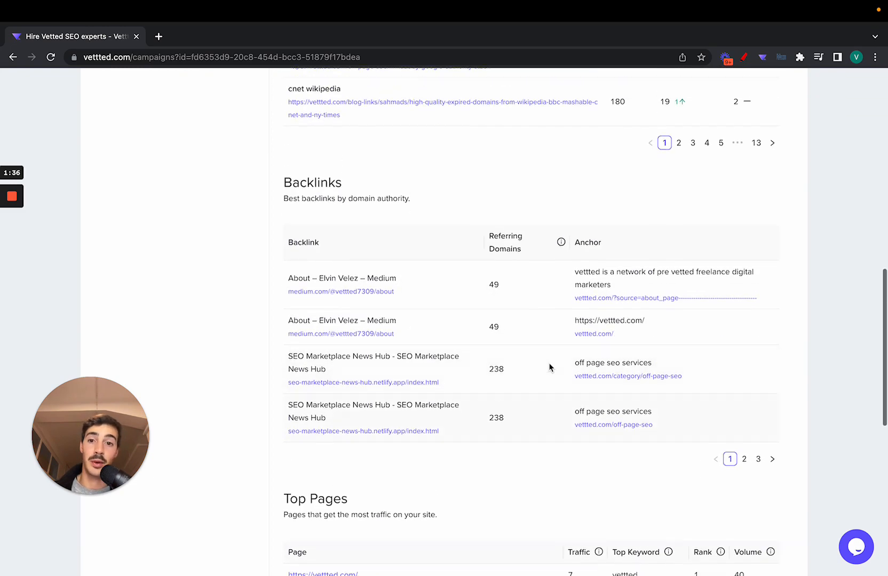
scroll("up", 3)
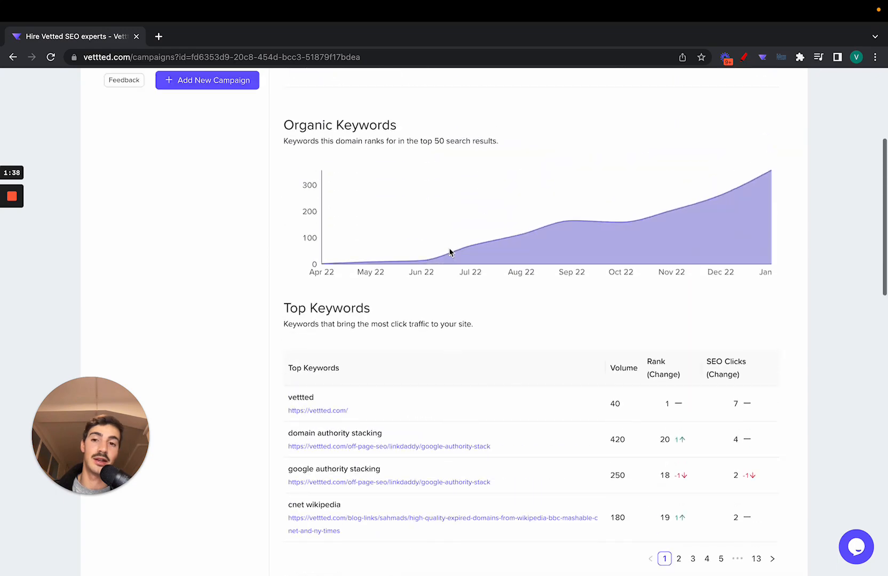
scroll("down", 3)
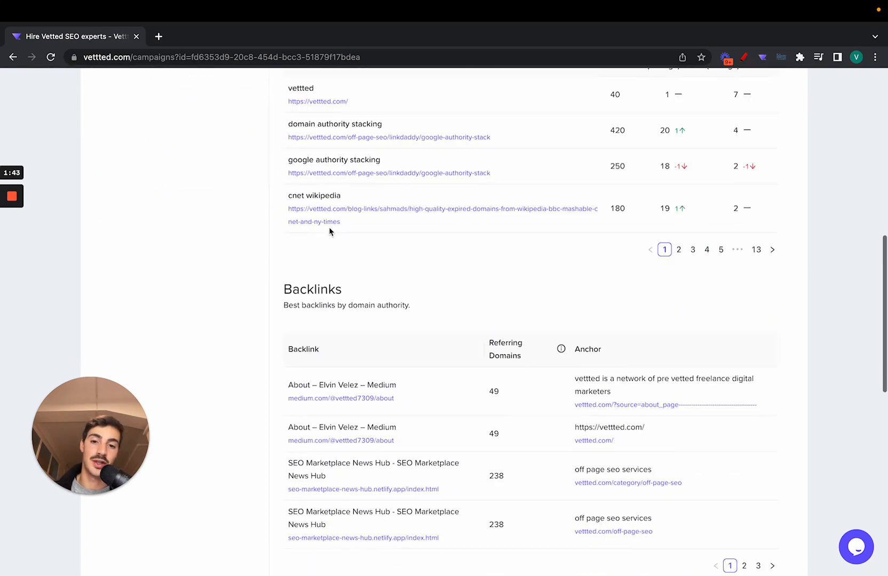
scroll("down", 3)
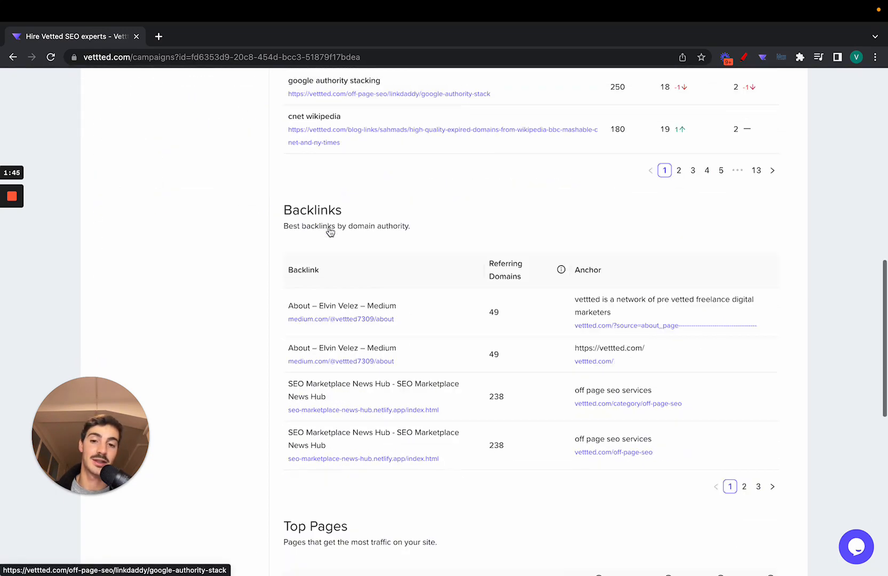
scroll("down", 3)
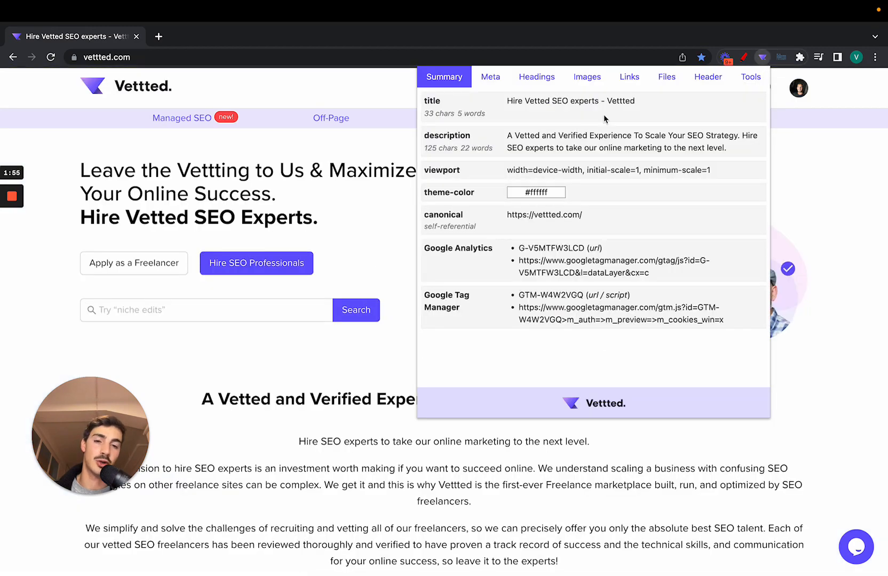
mouse_move(566, 144)
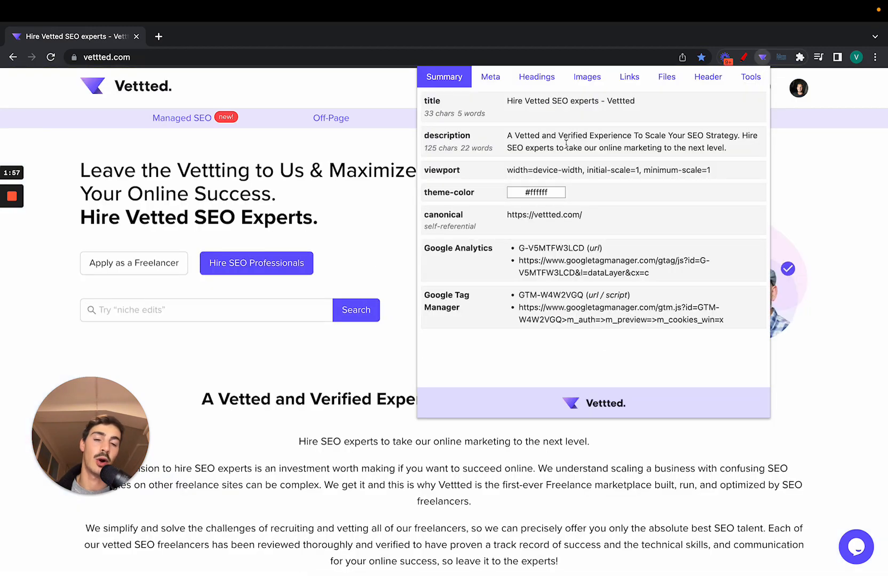
Check vettted.com's Summary, Meta, Headings, Links and Files in the SEO extension, then dismiss it.
left_click(490, 77)
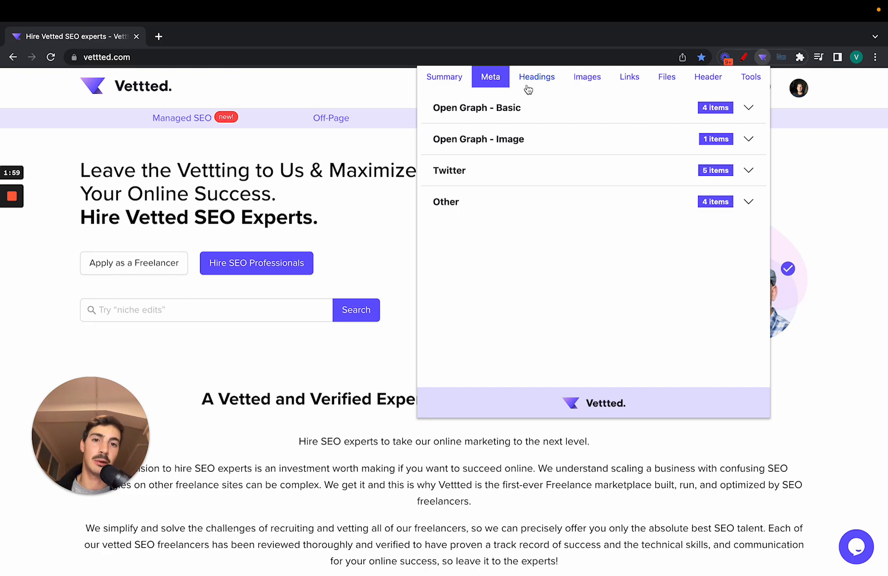
left_click(444, 76)
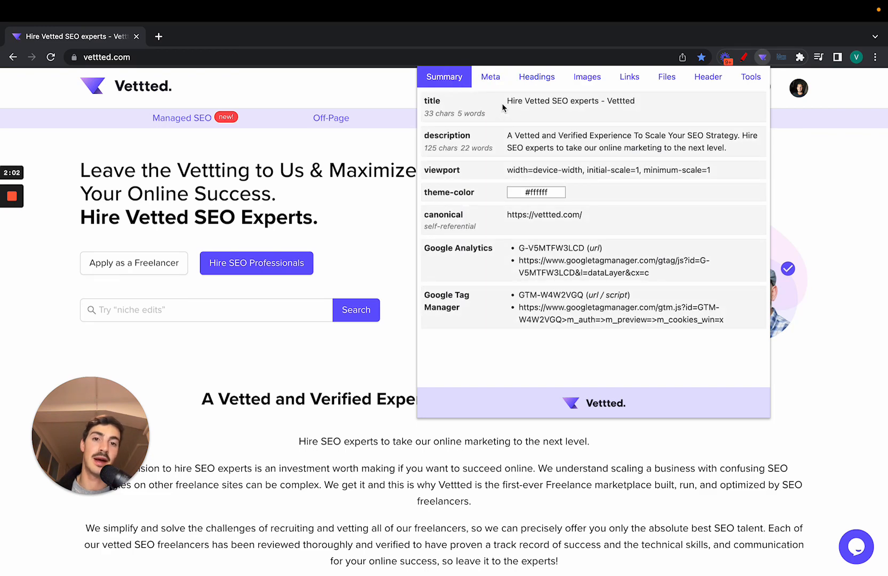
left_click(490, 76)
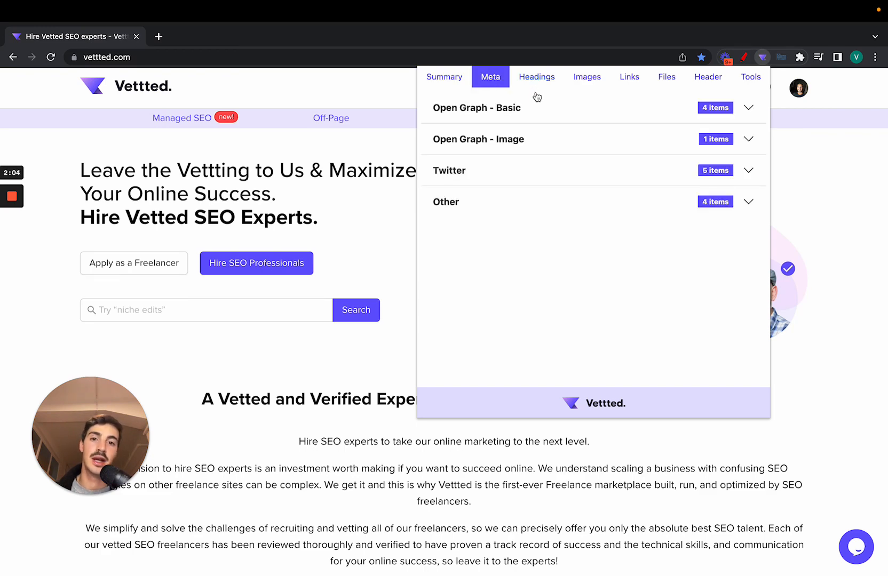
left_click(537, 76)
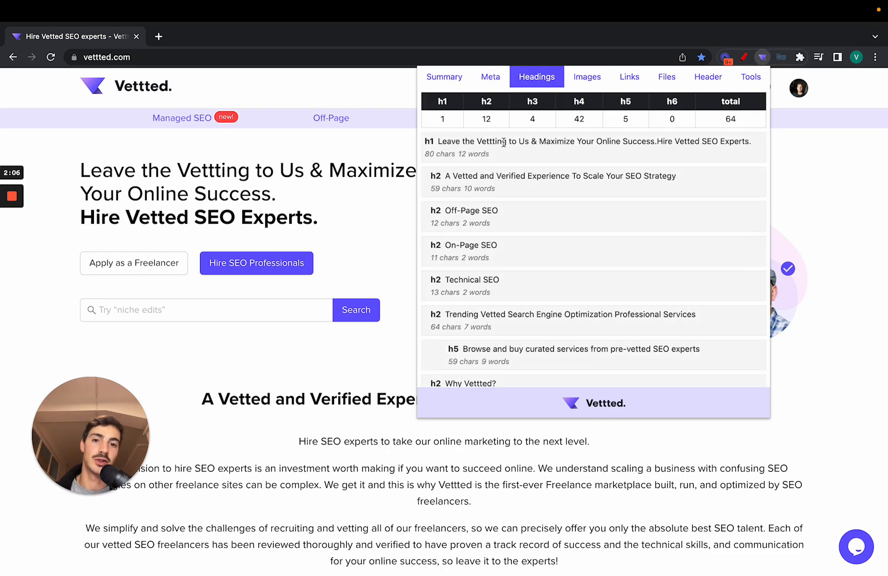
left_click(629, 76)
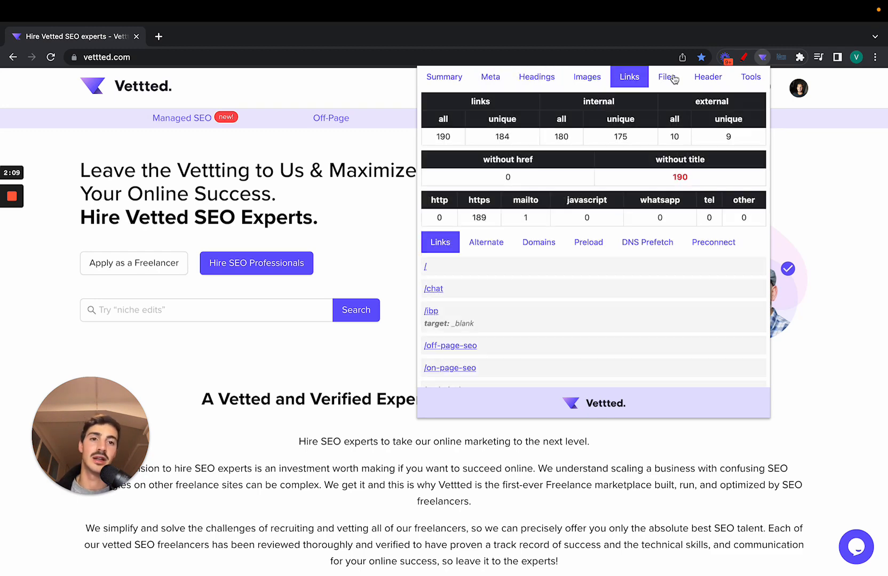
left_click(666, 77)
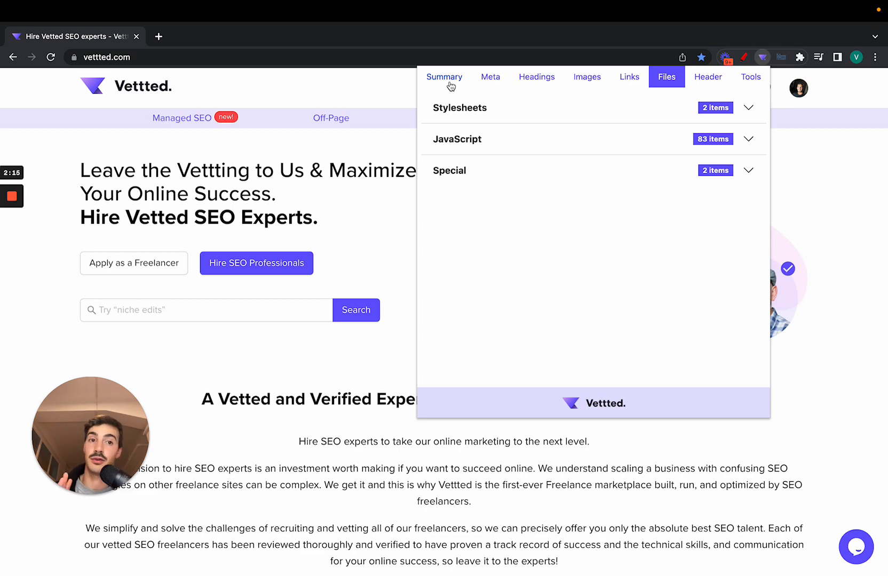
left_click(341, 194)
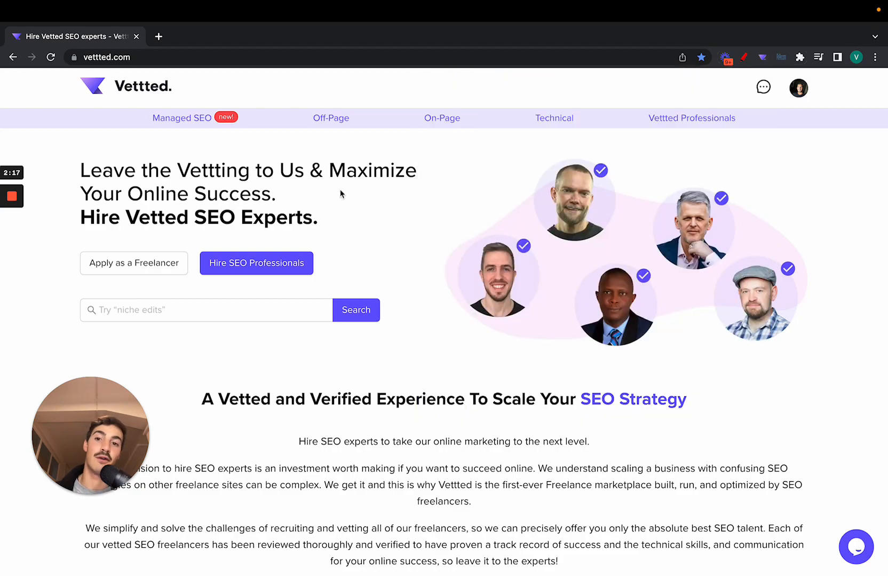
Scroll through Jamie Irwin's expert profile and case studies on the managed SEO page.
scroll("down", 3)
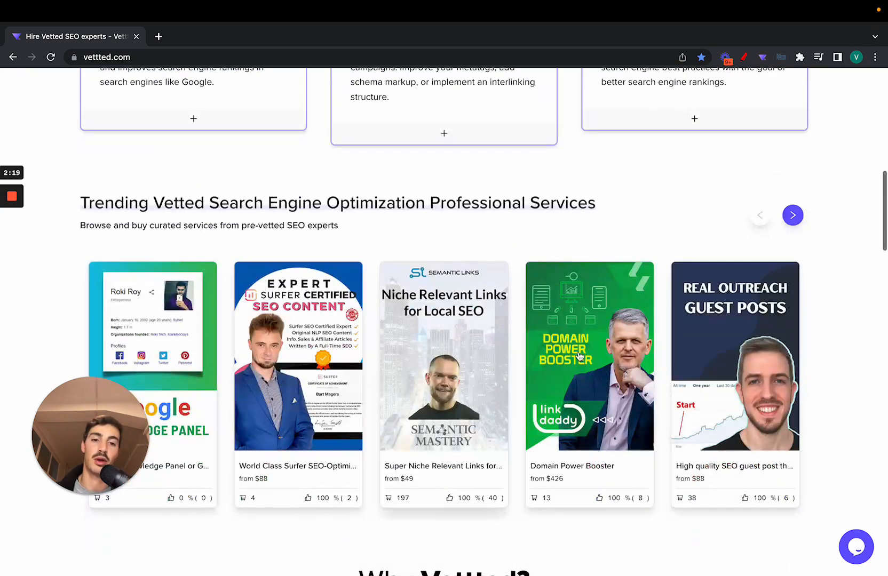
scroll("up", 3)
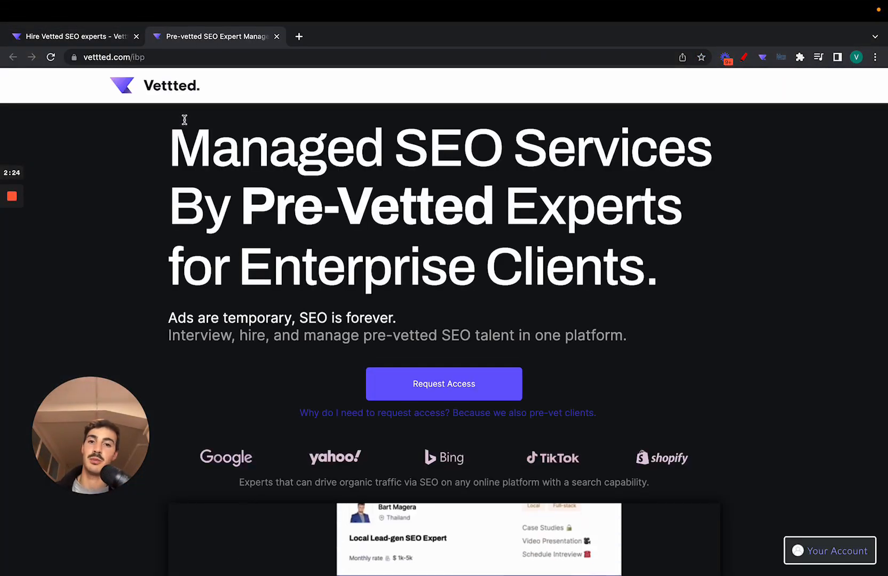
scroll("down", 3)
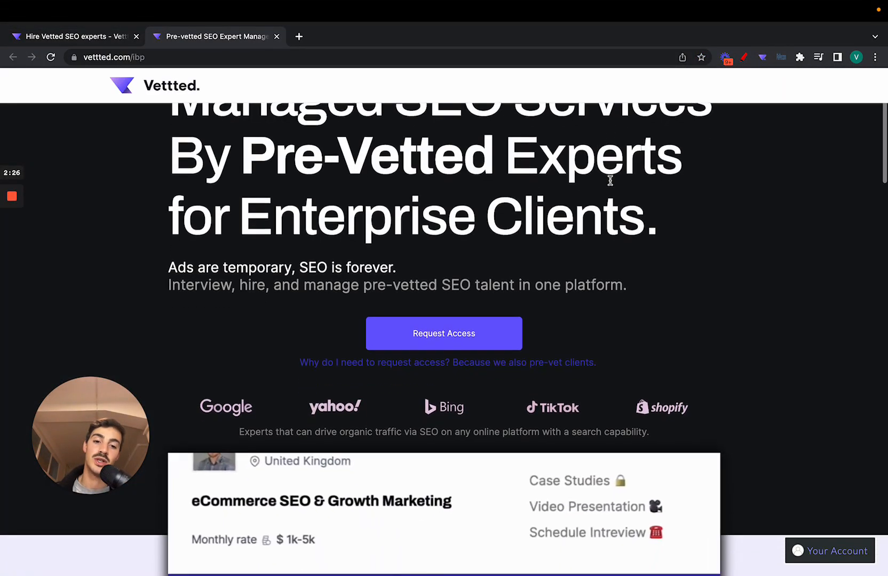
scroll("down", 3)
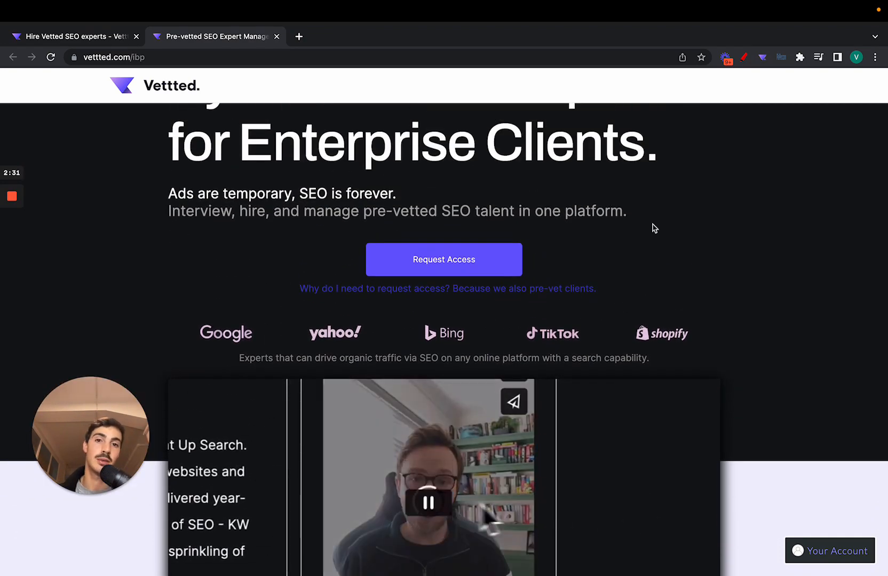
scroll("down", 3)
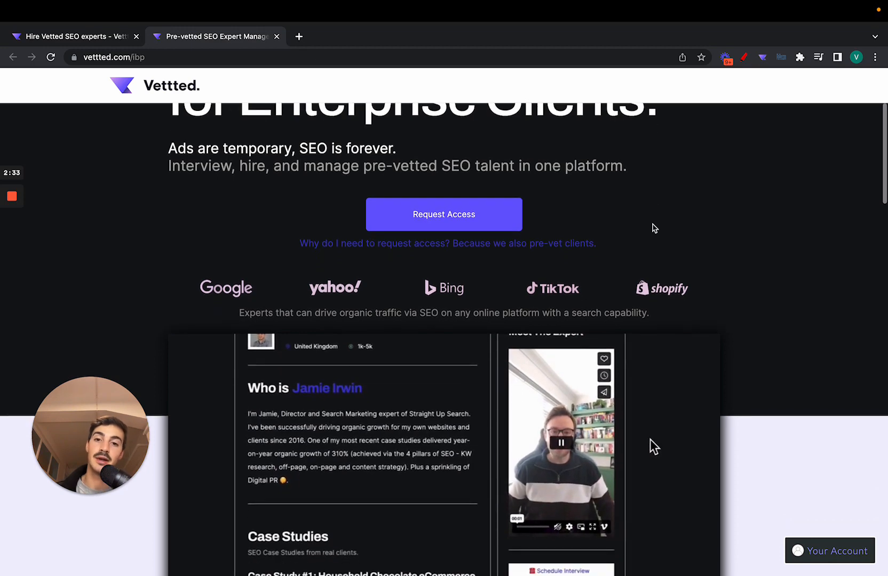
scroll("down", 3)
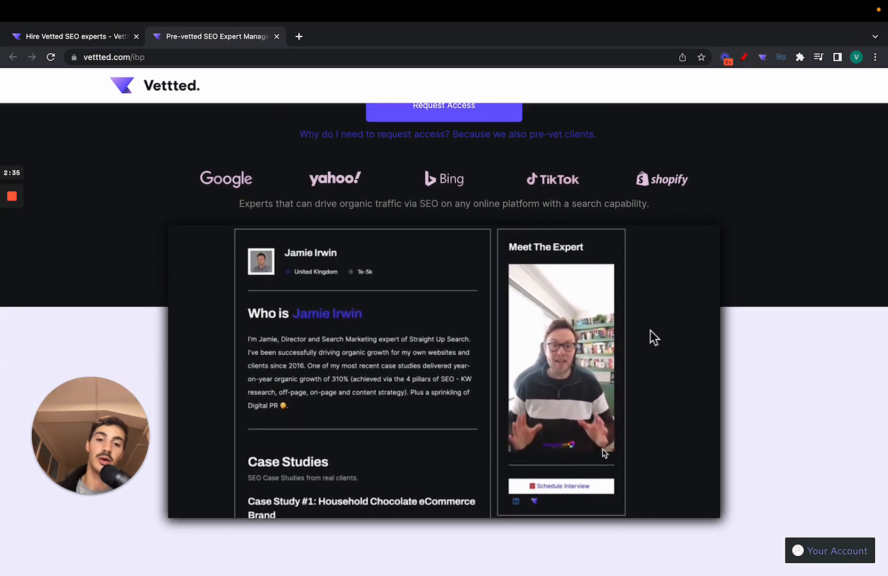
scroll("down", 3)
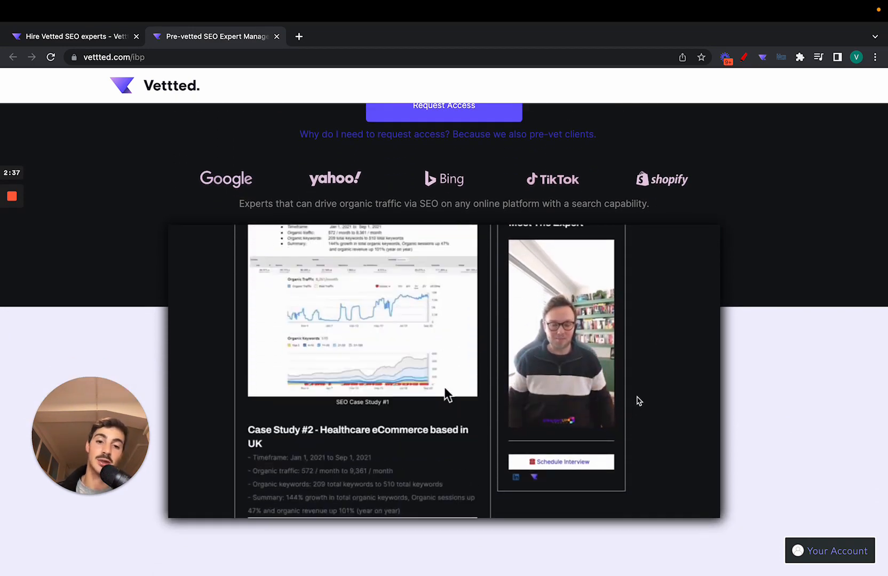
scroll("up", 3)
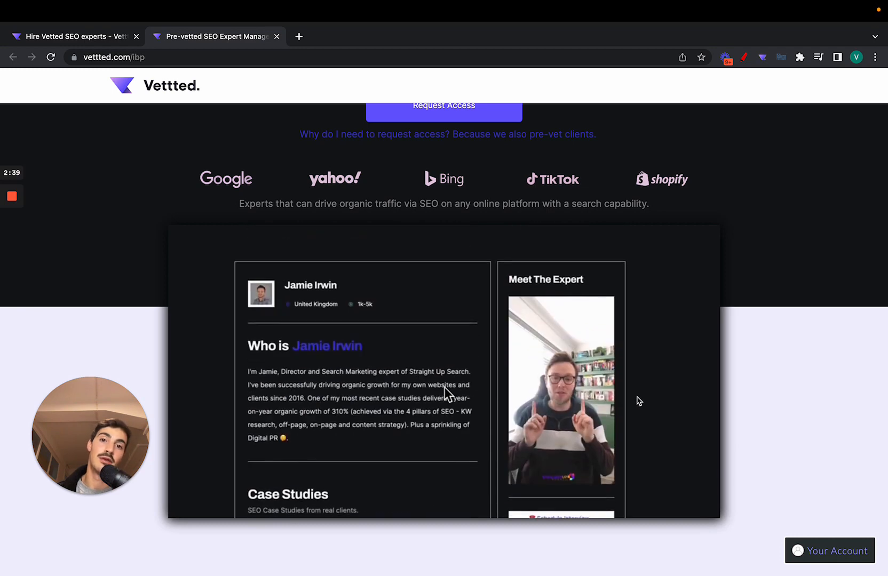
scroll("up", 3)
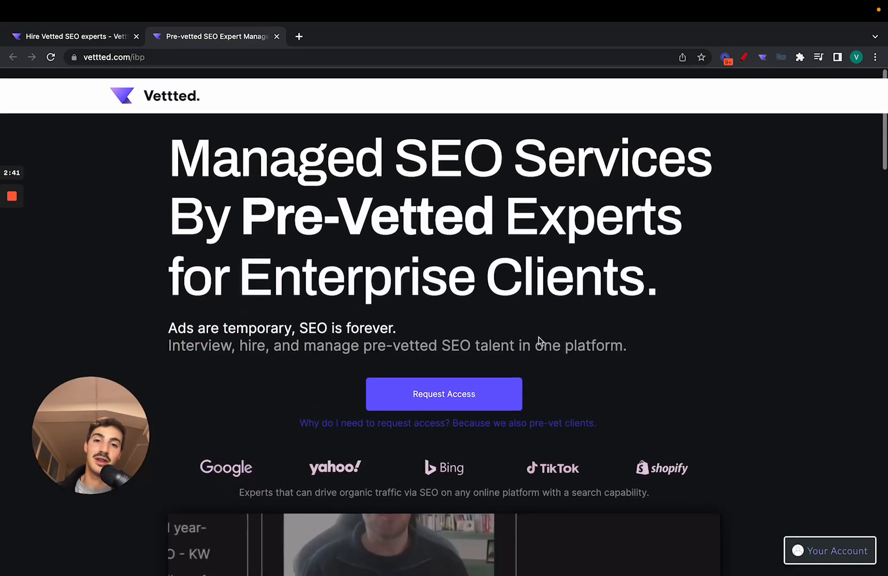